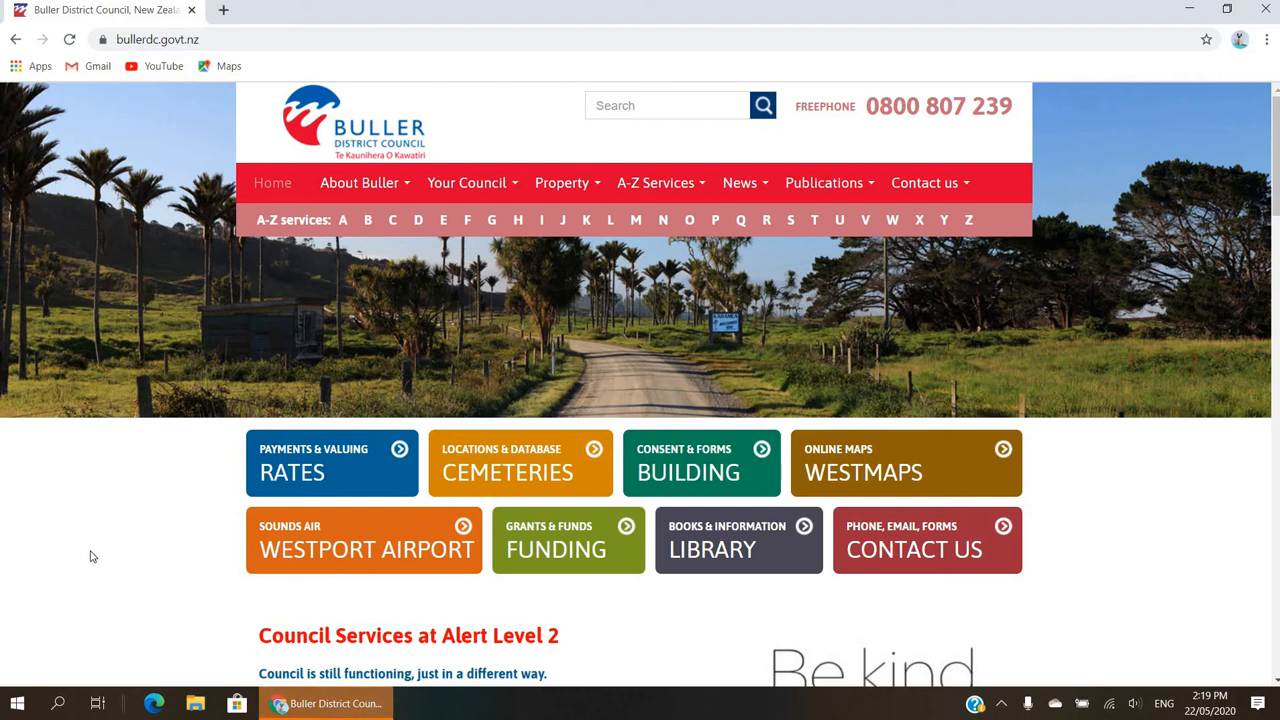
{"action": "mouse_move", "coordinate": [230, 442]}
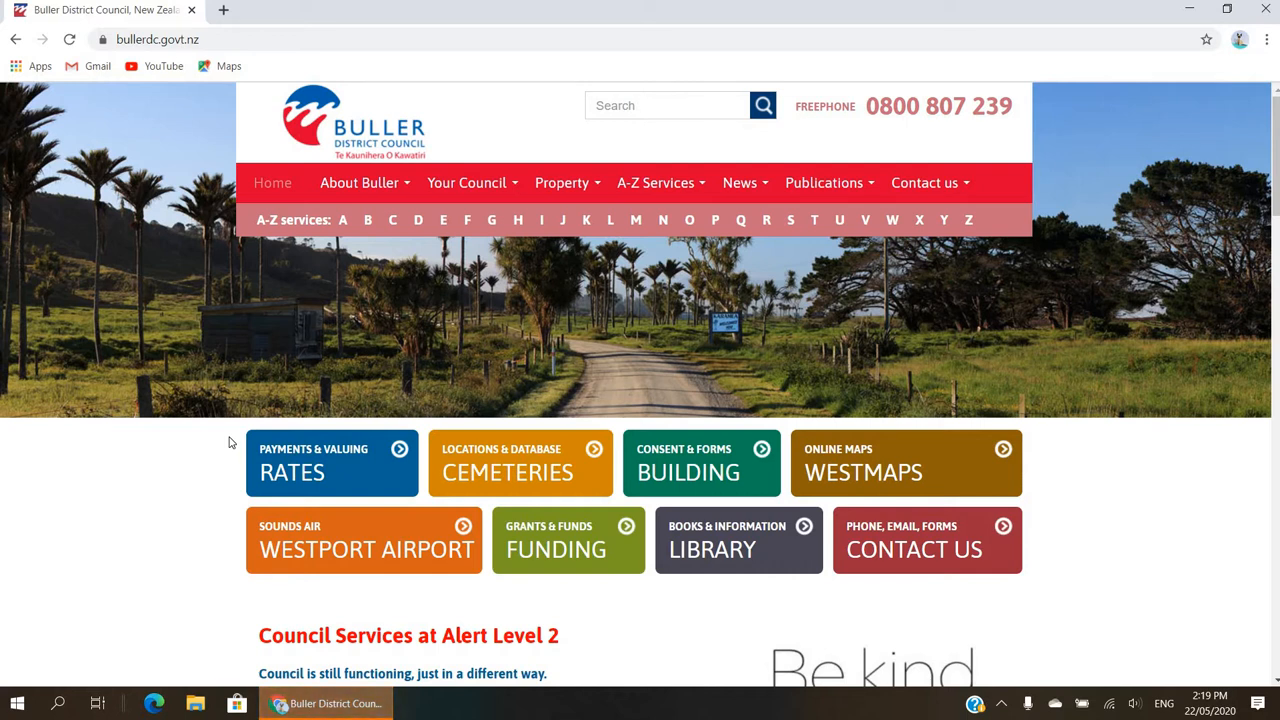
- Choose the RATES (Payments & Valuing) tile on the council home page
{"action": "left_click", "coordinate": [330, 463]}
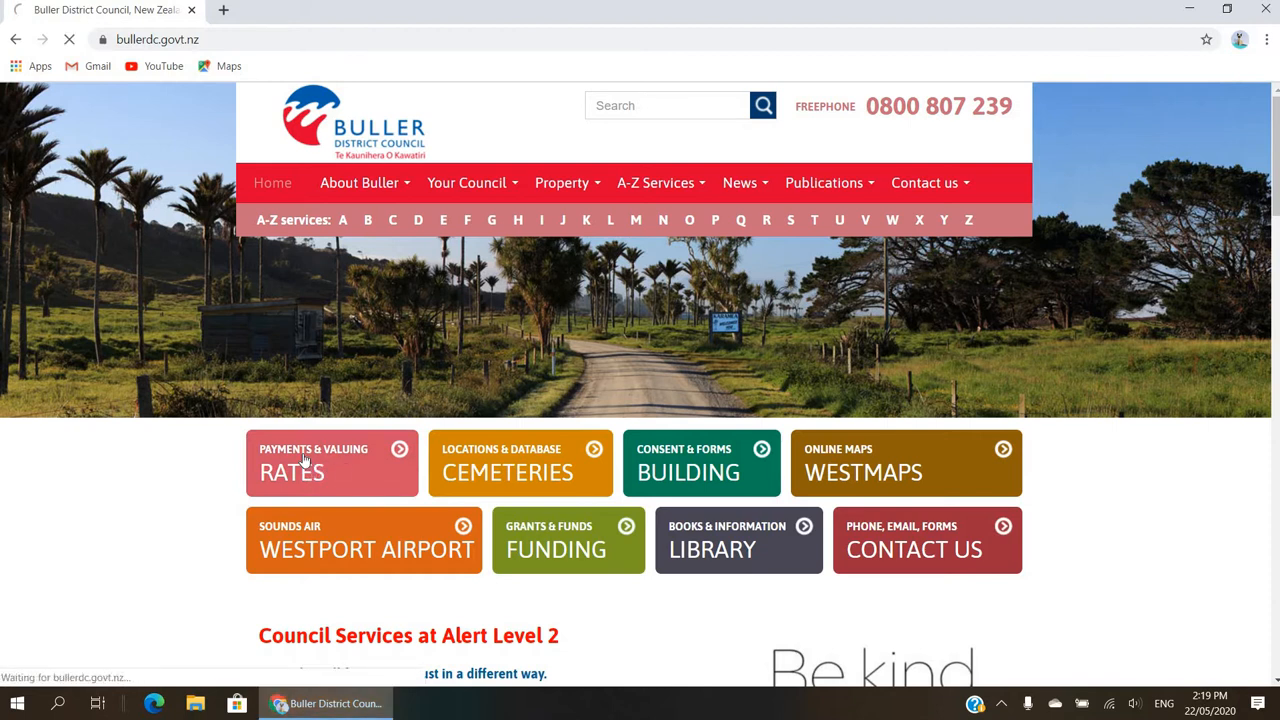
- Review the Rates page, then follow the payment options link for all council services
{"action": "left_click", "coordinate": [331, 463]}
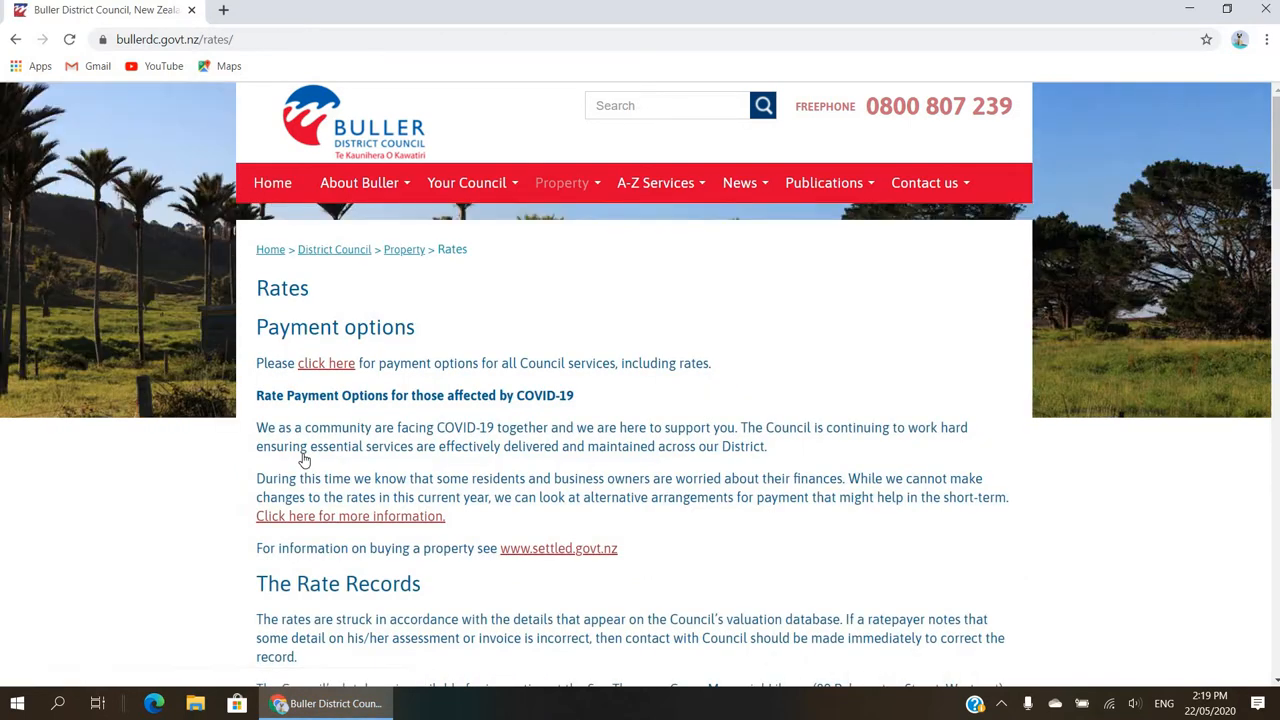
{"action": "mouse_move", "coordinate": [460, 353]}
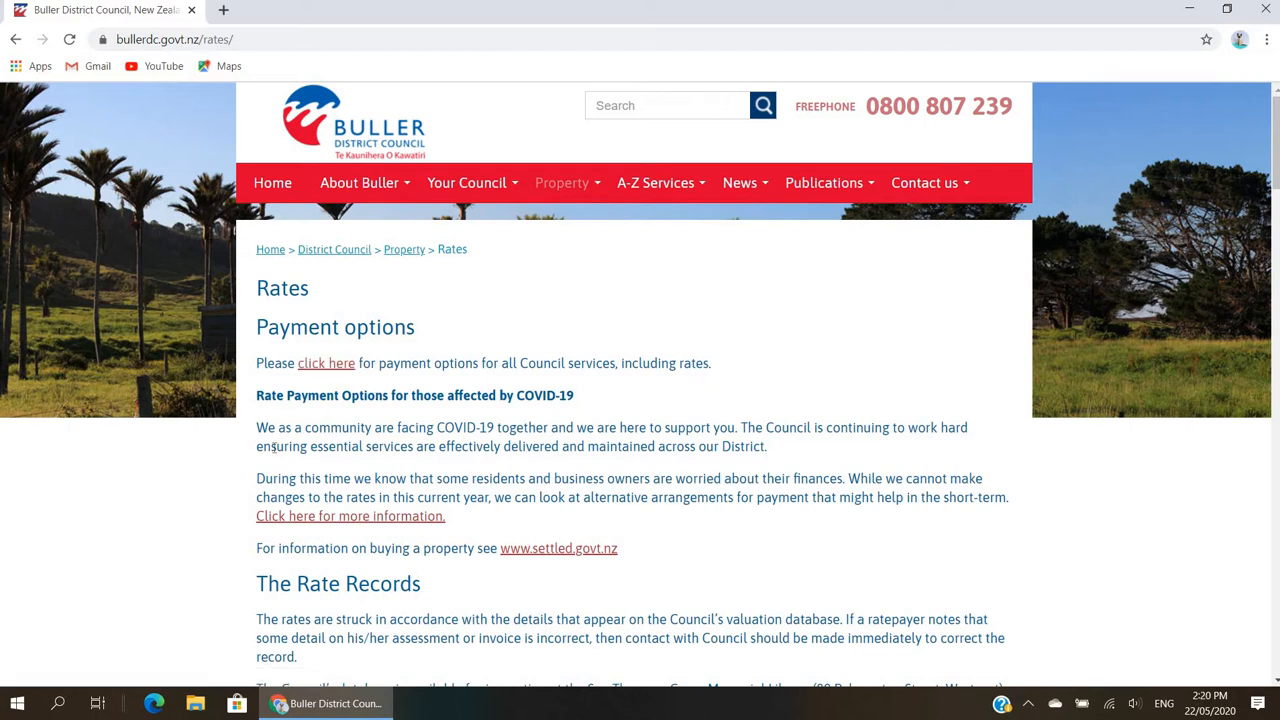
{"action": "mouse_move", "coordinate": [1030, 375]}
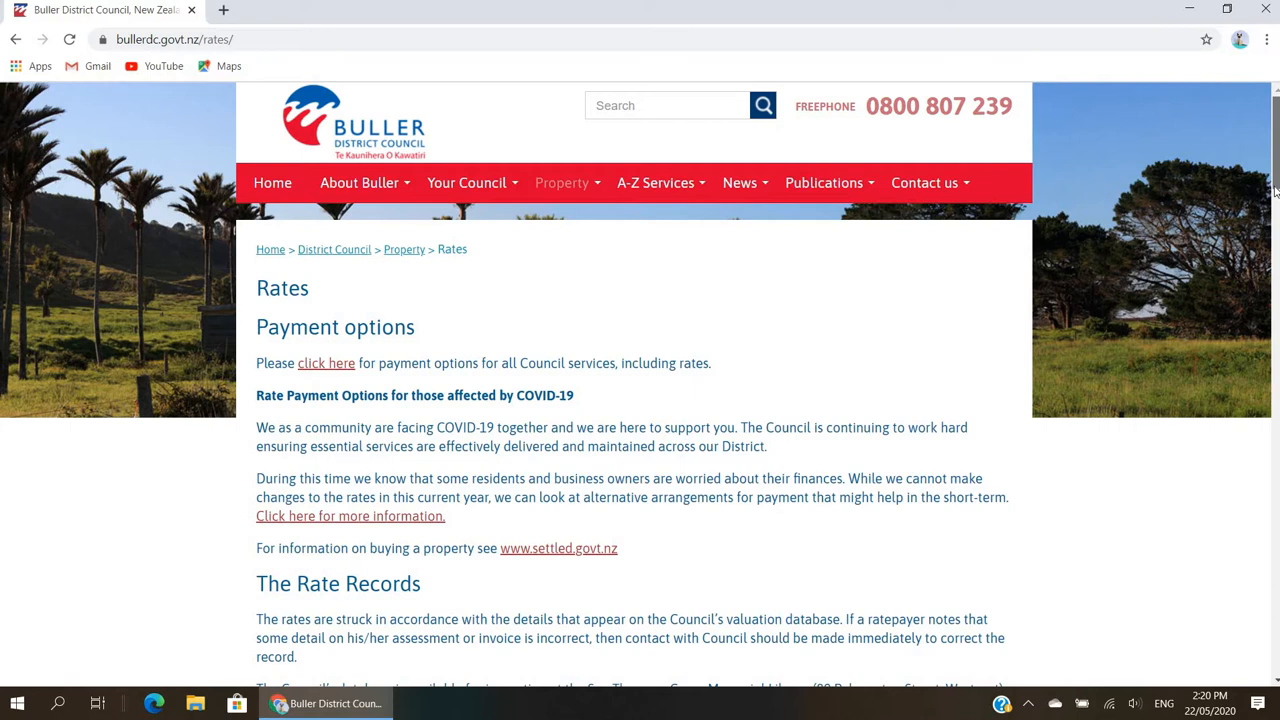
{"action": "scroll", "scroll_direction": "down", "scroll_amount": 3}
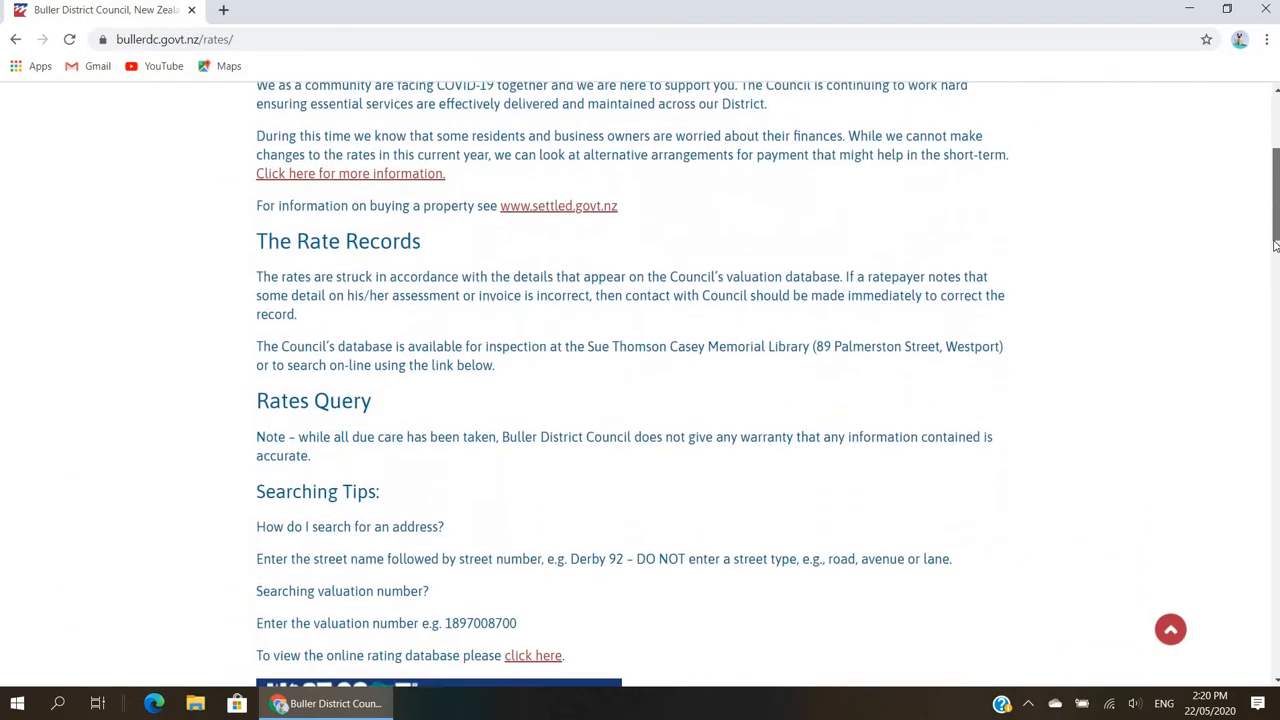
{"action": "scroll", "scroll_direction": "down", "scroll_amount": 3}
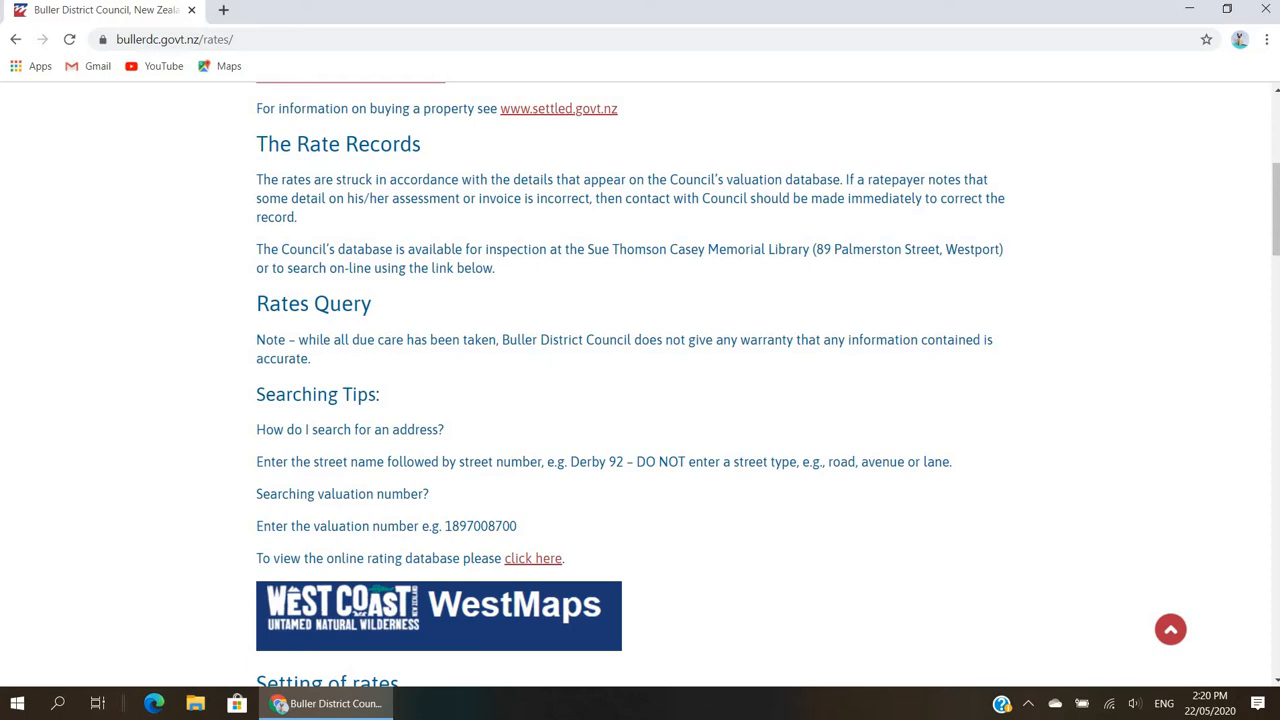
{"action": "scroll", "scroll_direction": "up", "scroll_amount": 3}
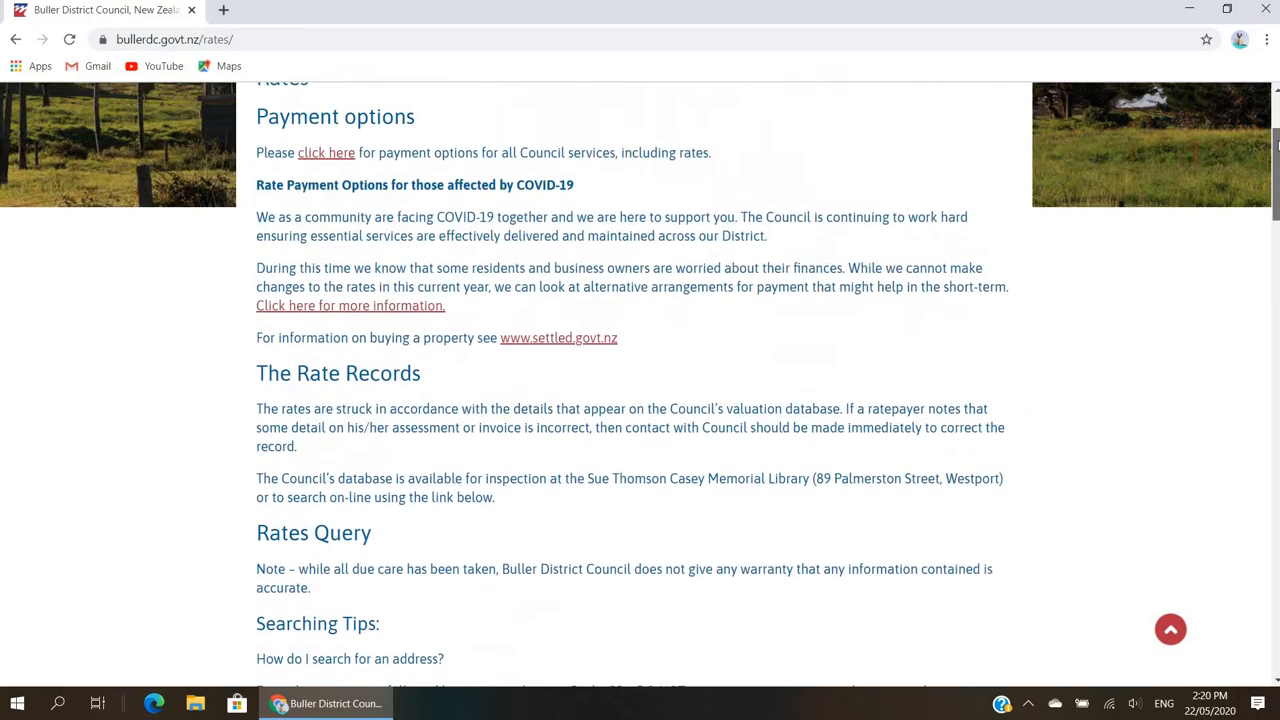
{"action": "scroll", "scroll_direction": "up", "scroll_amount": 3}
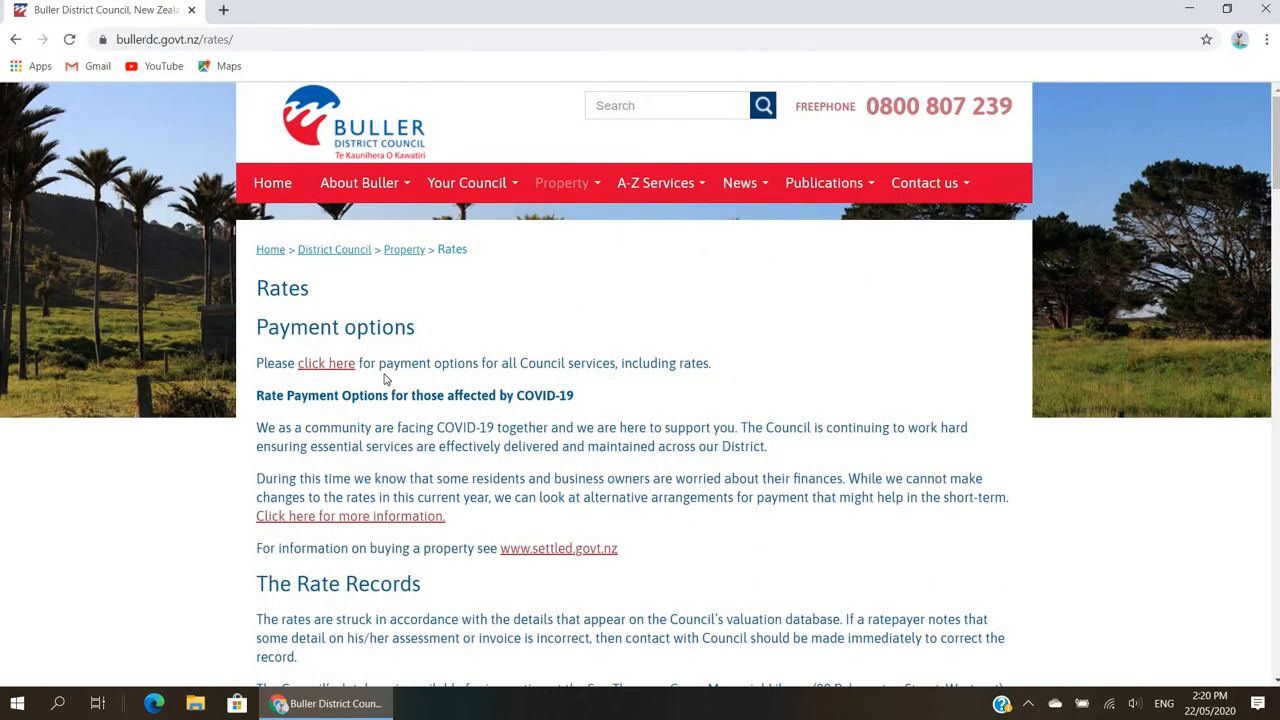
{"action": "left_click", "coordinate": [326, 363]}
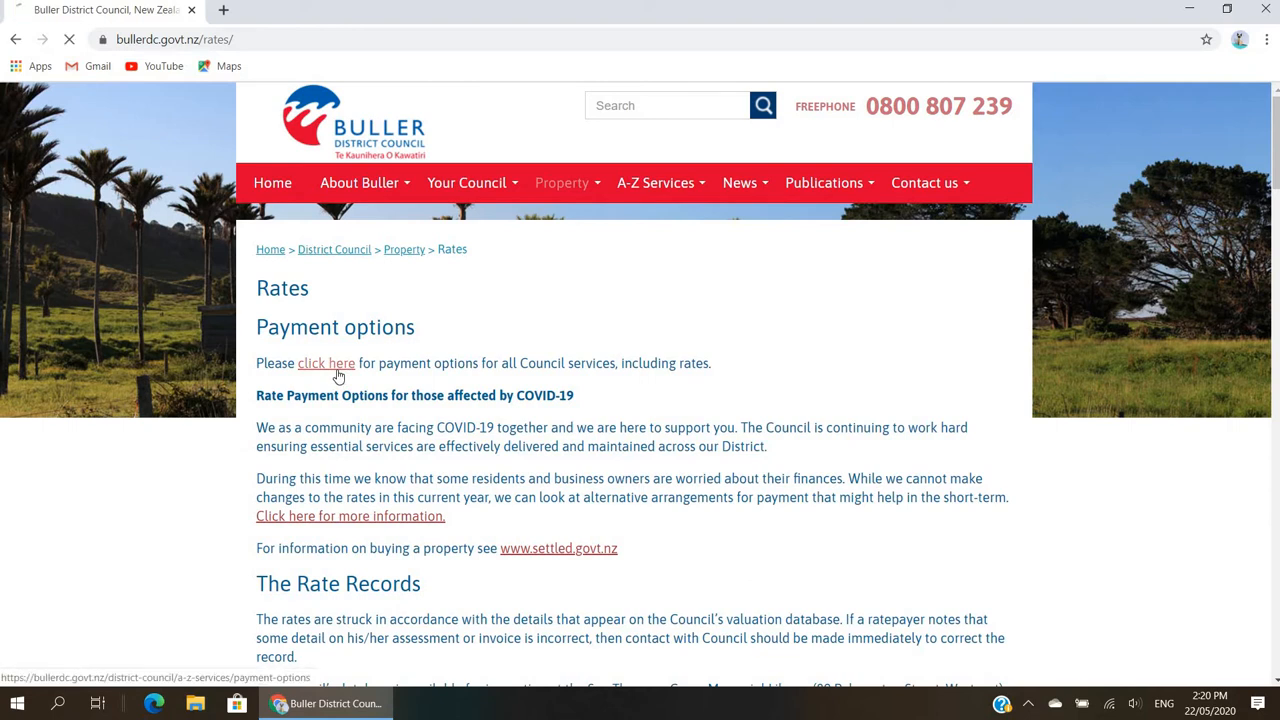
- Scroll the Payment options page down to the Internet banking account details table
{"action": "left_click", "coordinate": [326, 363]}
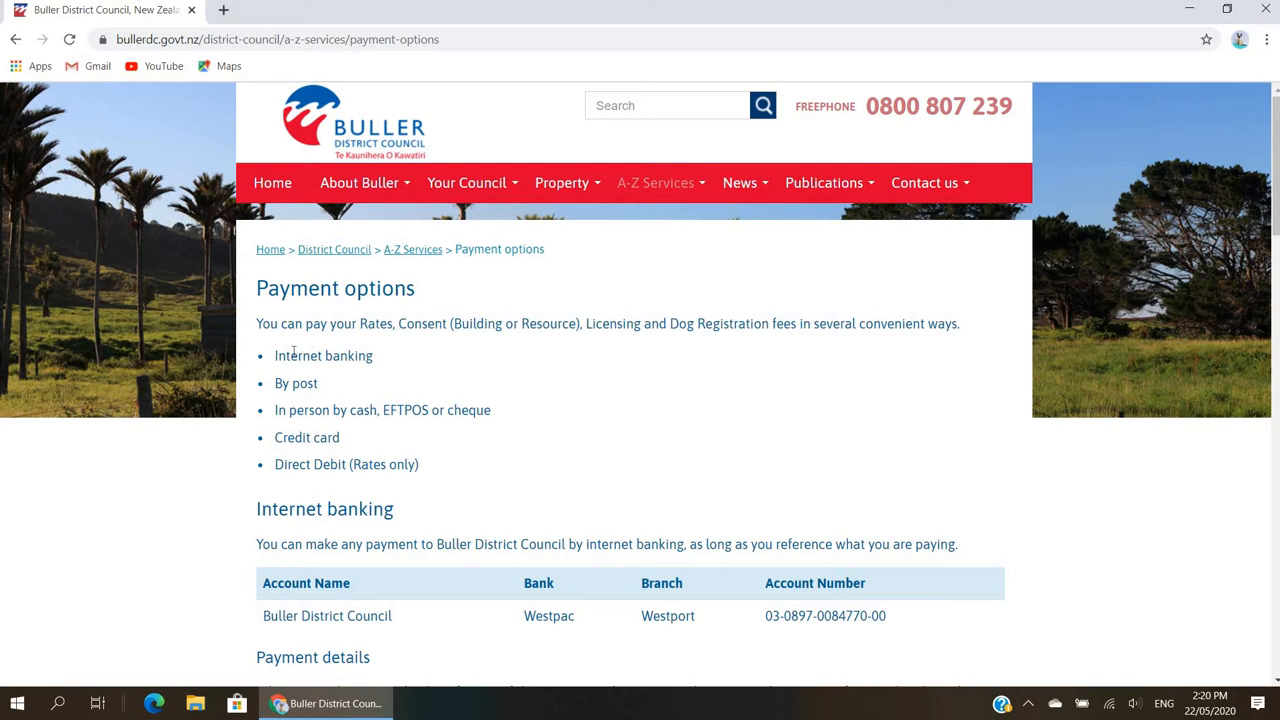
{"action": "mouse_move", "coordinate": [323, 400]}
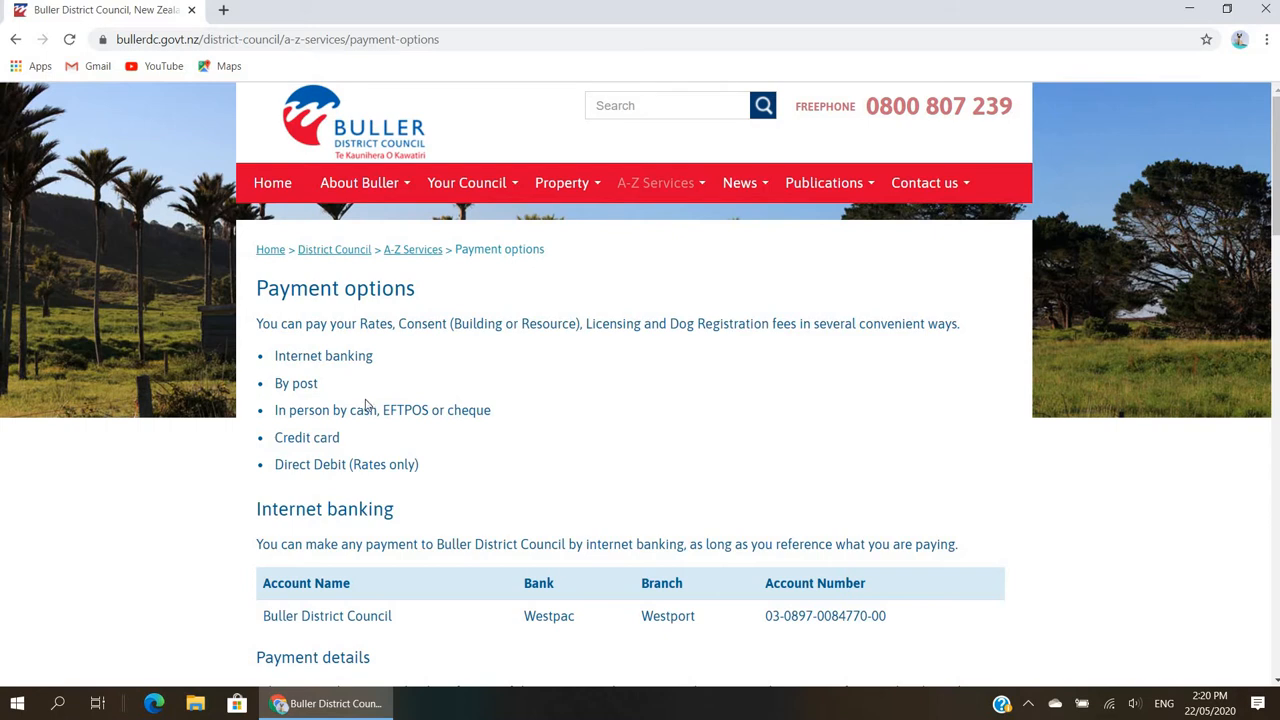
{"action": "mouse_move", "coordinate": [462, 452]}
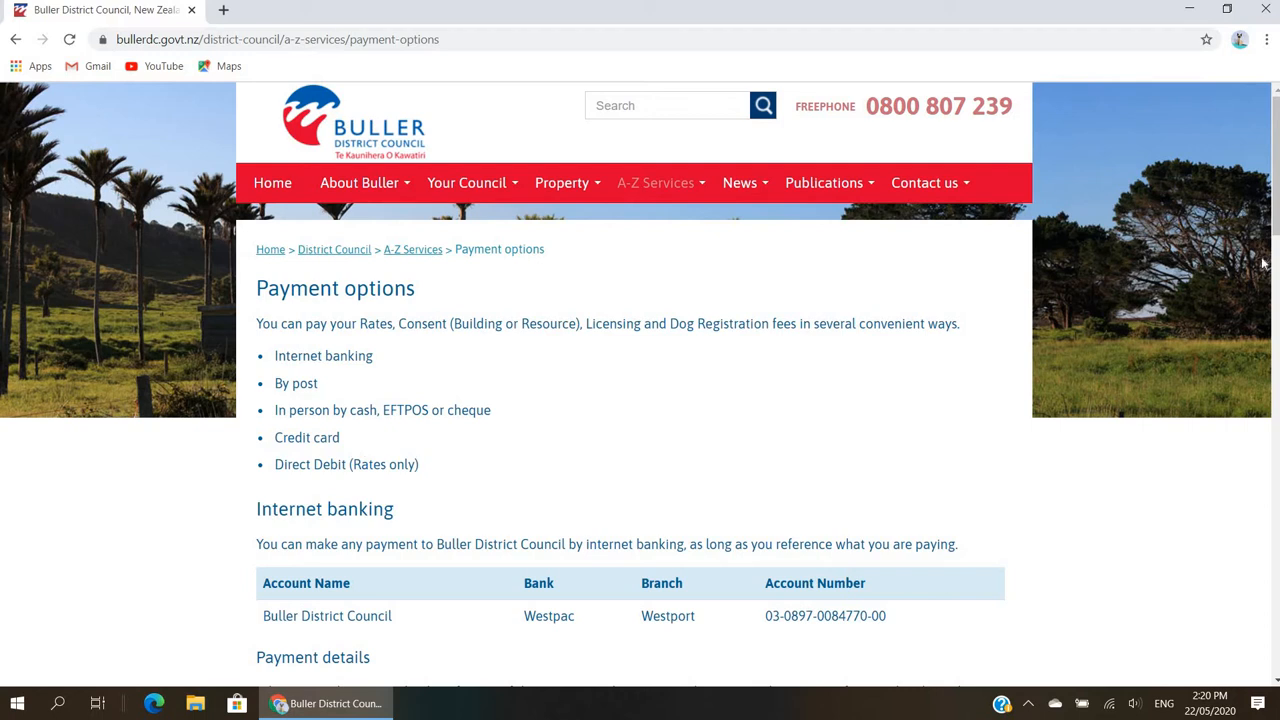
{"action": "mouse_move", "coordinate": [1273, 190]}
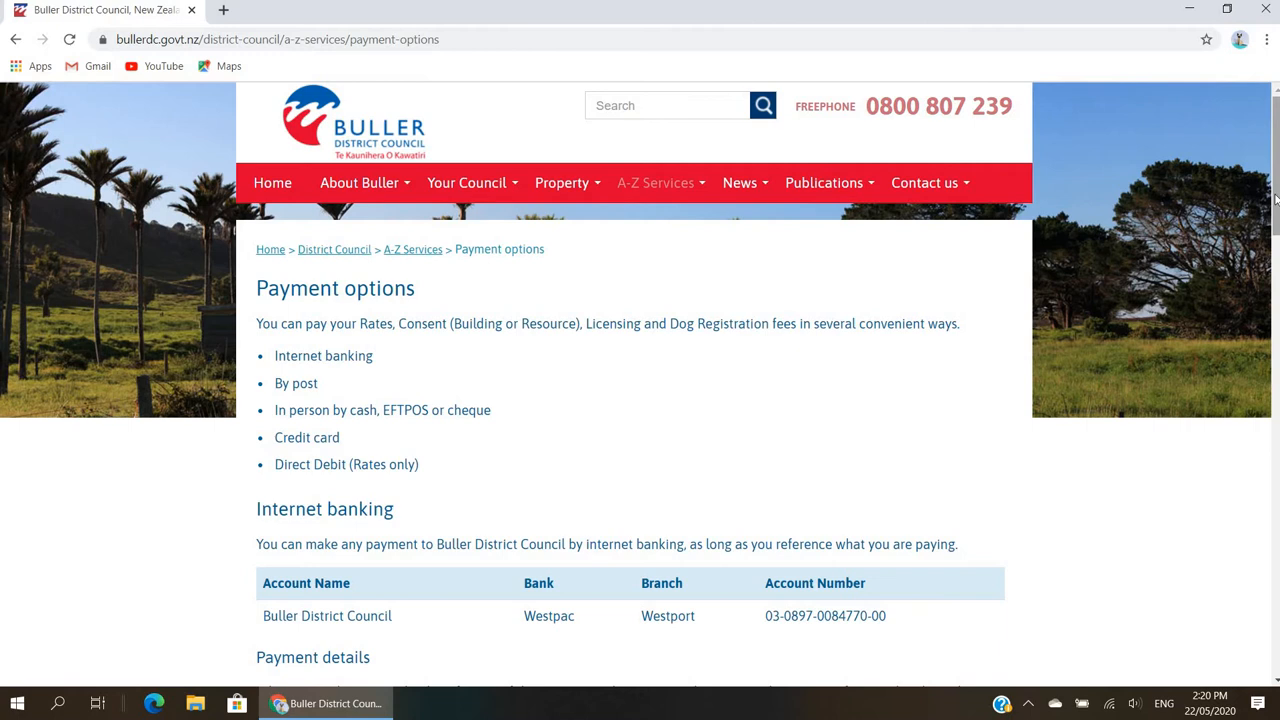
{"action": "scroll", "scroll_direction": "down", "scroll_amount": 3}
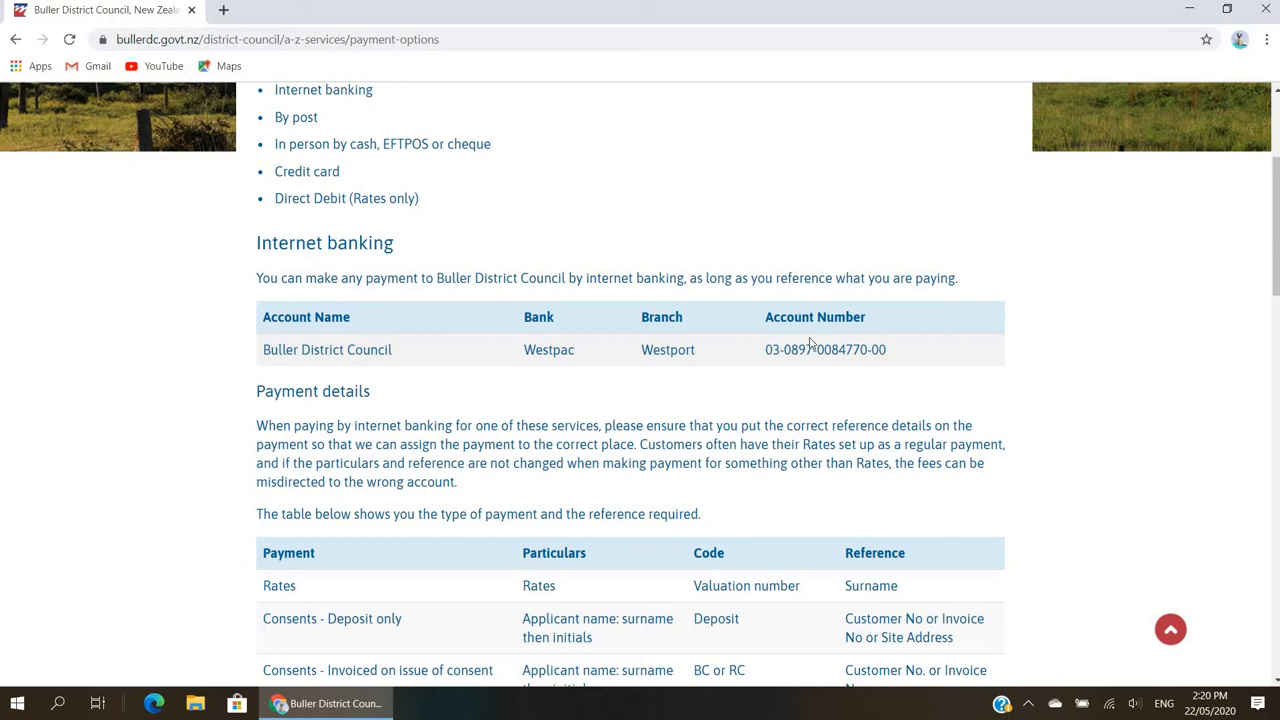
{"action": "mouse_move", "coordinate": [673, 377]}
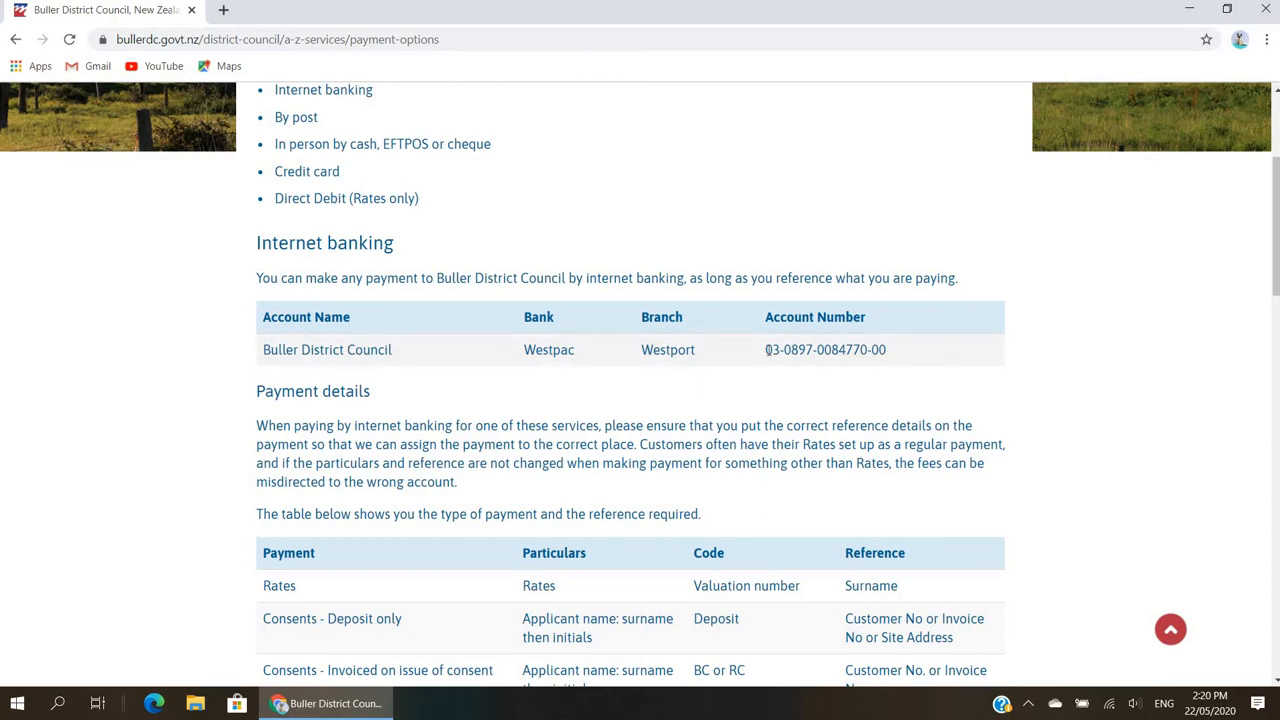
{"action": "double_click", "coordinate": [824, 349]}
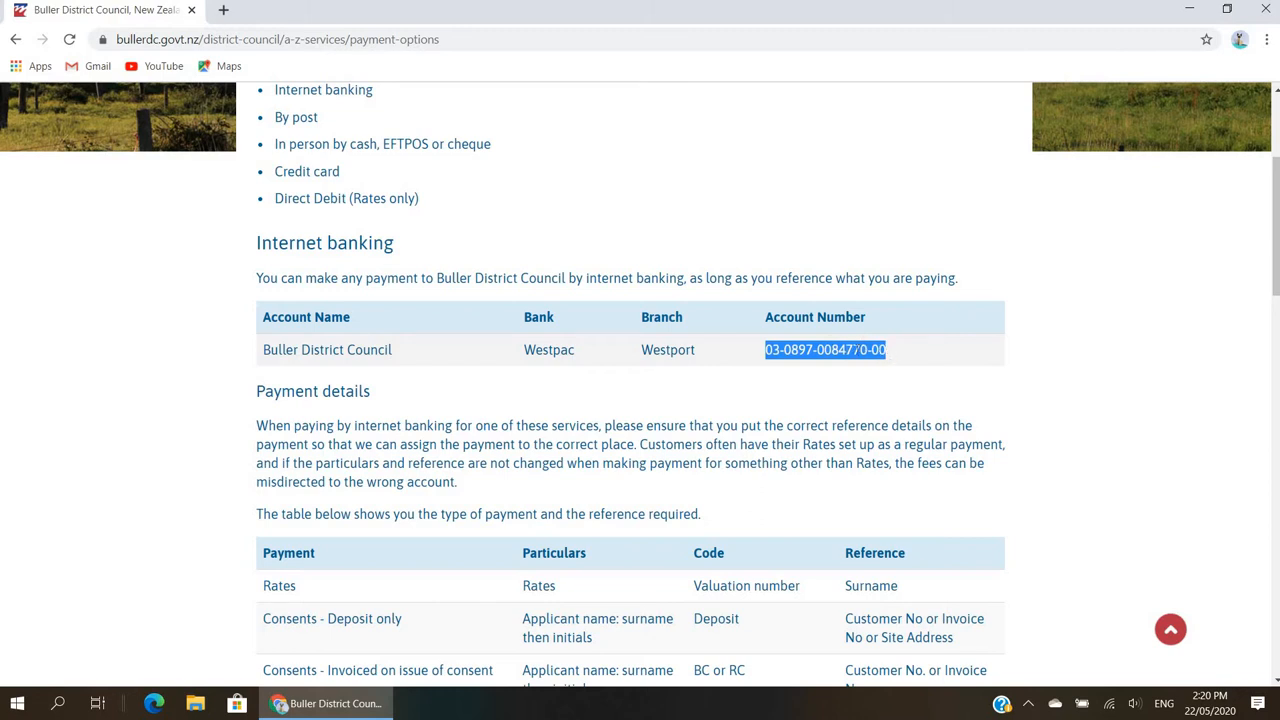
{"action": "right_click", "coordinate": [824, 349]}
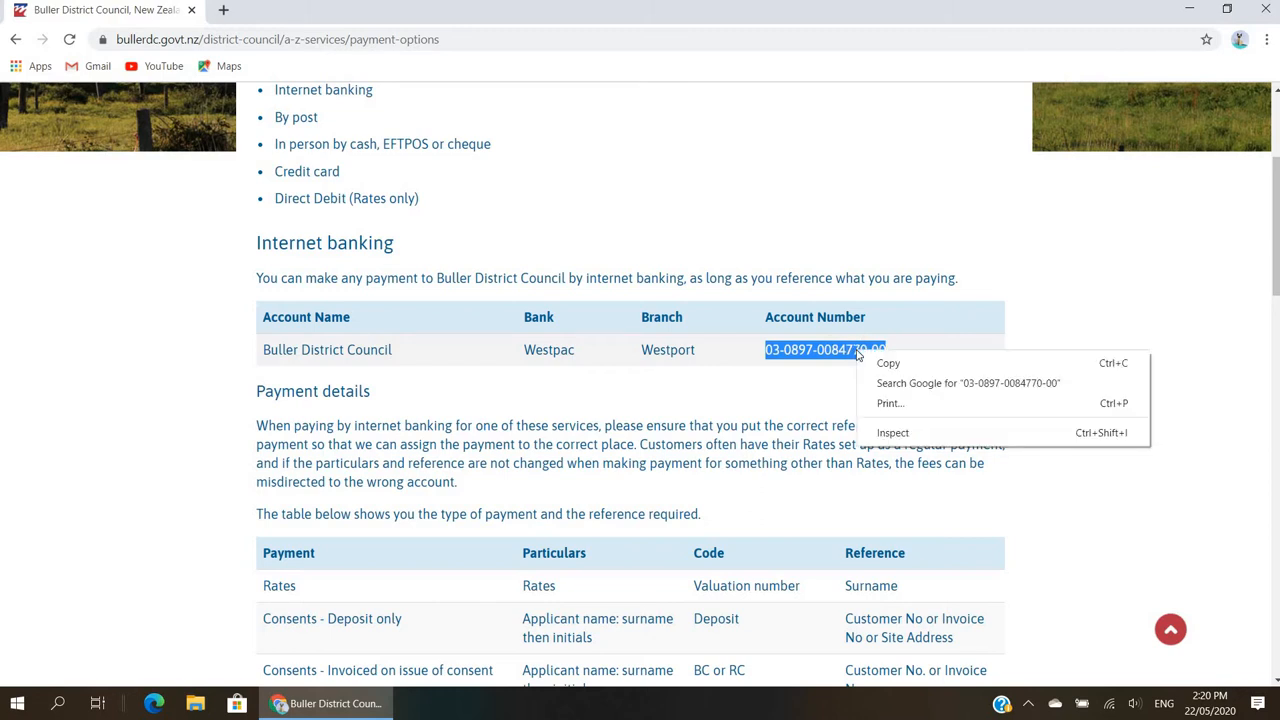
{"action": "left_click", "coordinate": [875, 373]}
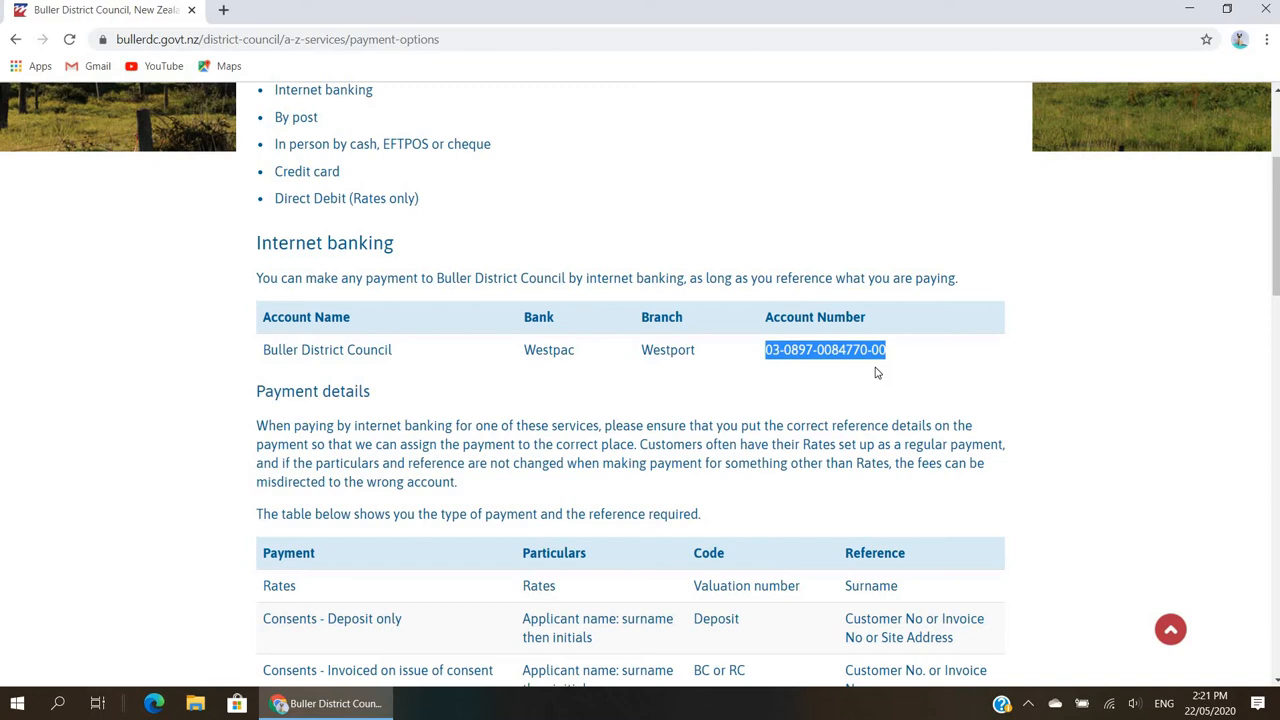
{"action": "mouse_move", "coordinate": [781, 293]}
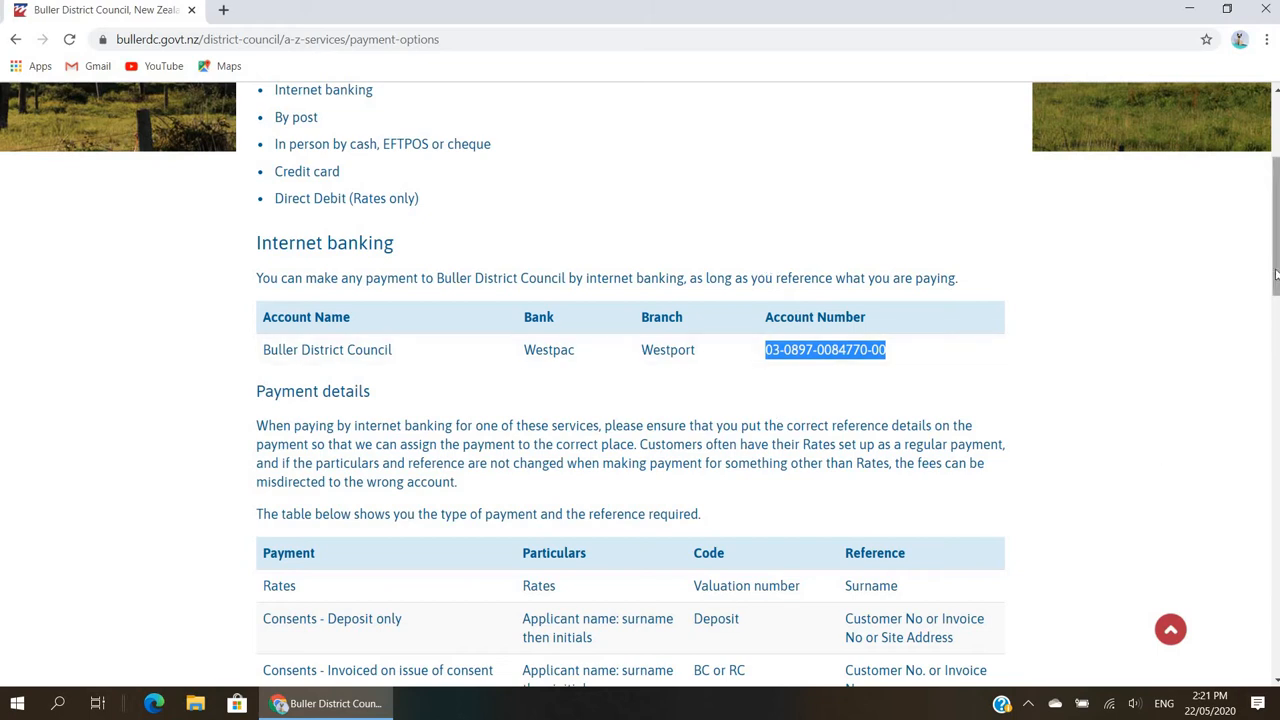
- Scroll to the Payment details table showing Rates use the valuation number
{"action": "scroll", "scroll_direction": "down", "scroll_amount": 3}
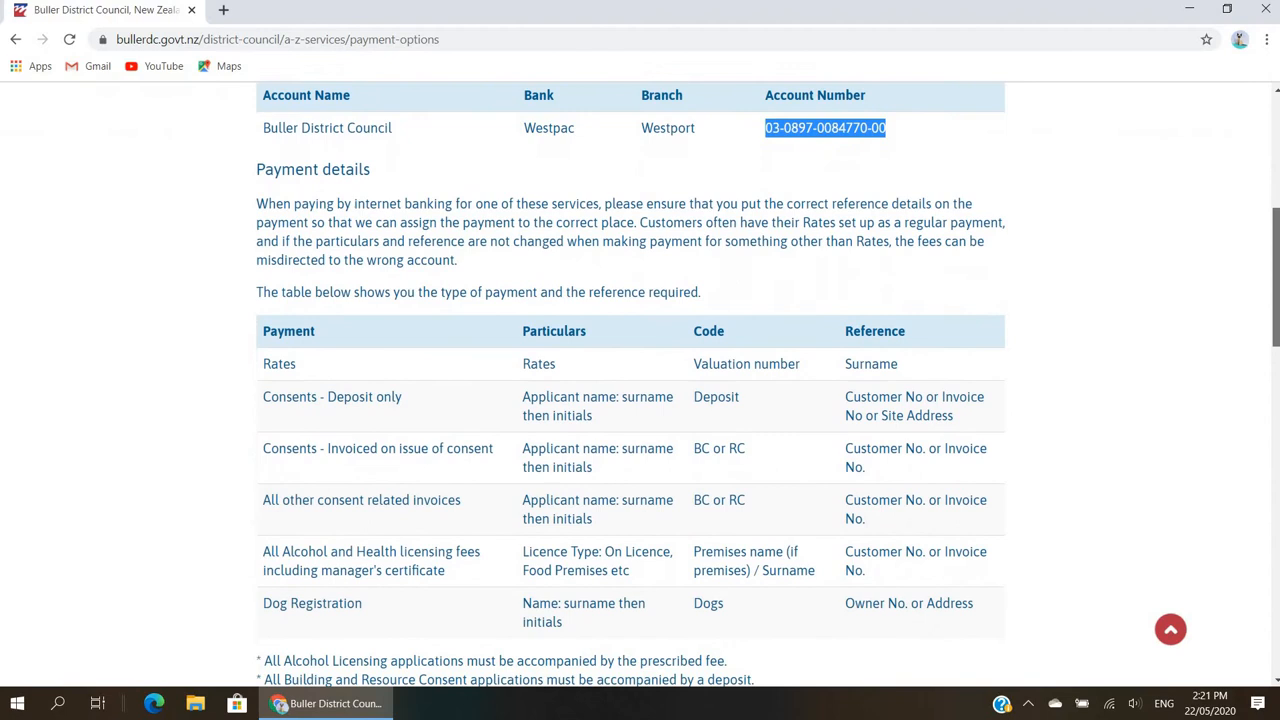
{"action": "scroll", "scroll_direction": "down", "scroll_amount": 3}
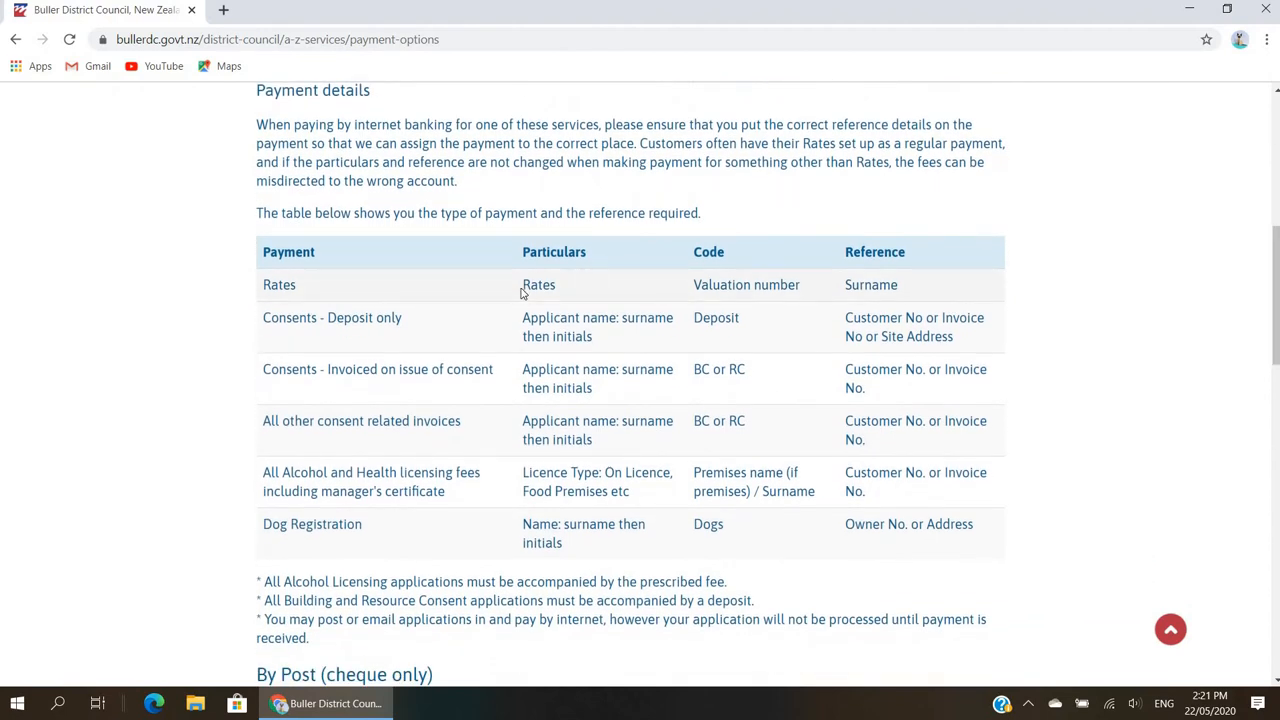
{"action": "mouse_move", "coordinate": [586, 280]}
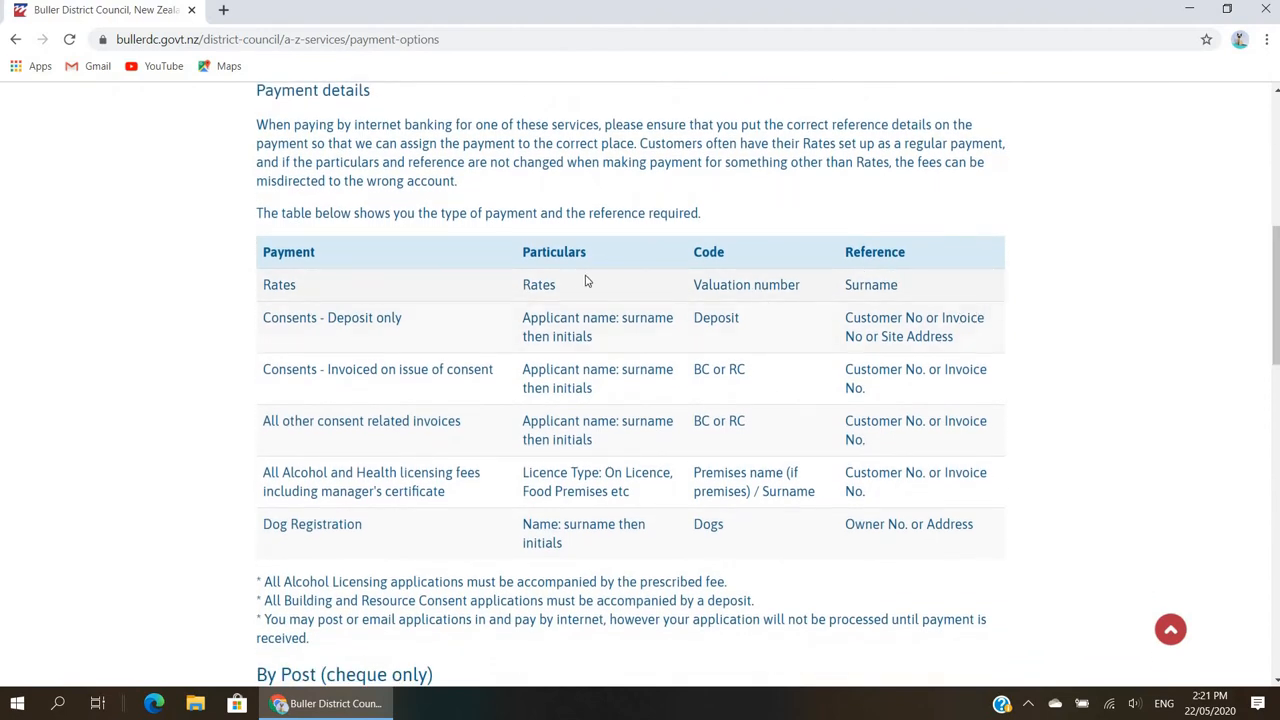
{"action": "mouse_move", "coordinate": [590, 298]}
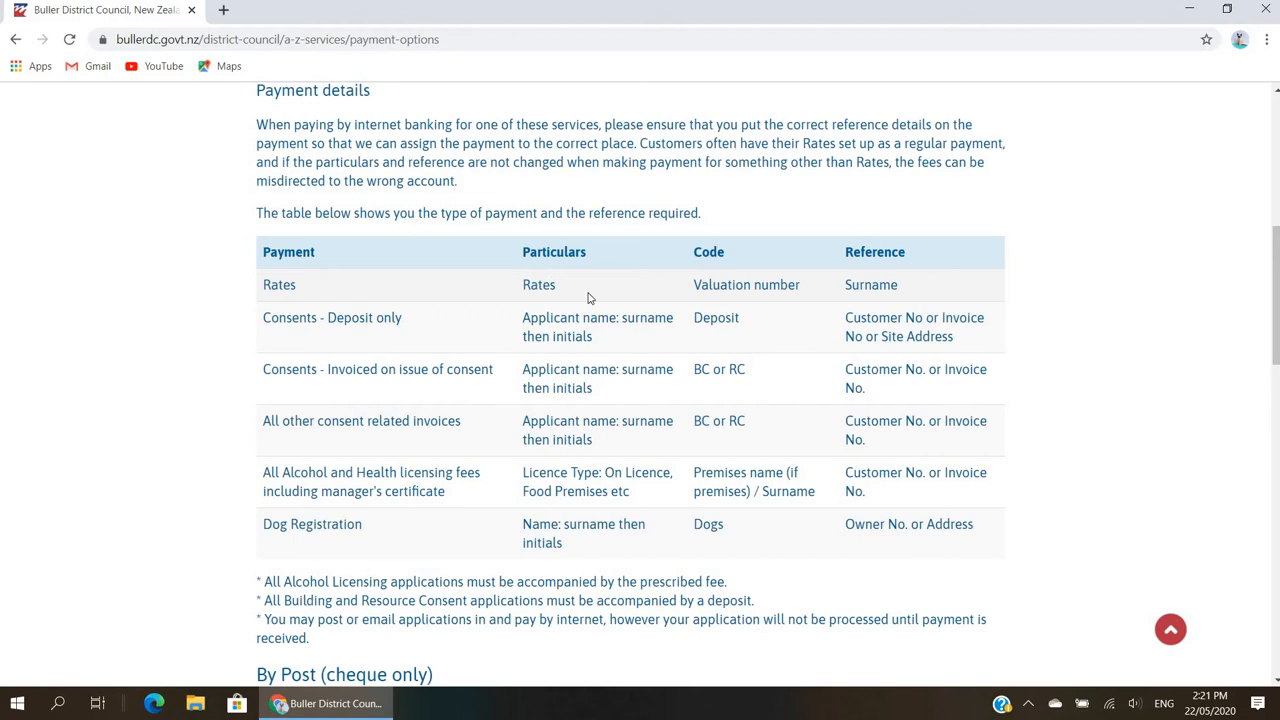
{"action": "mouse_move", "coordinate": [803, 296]}
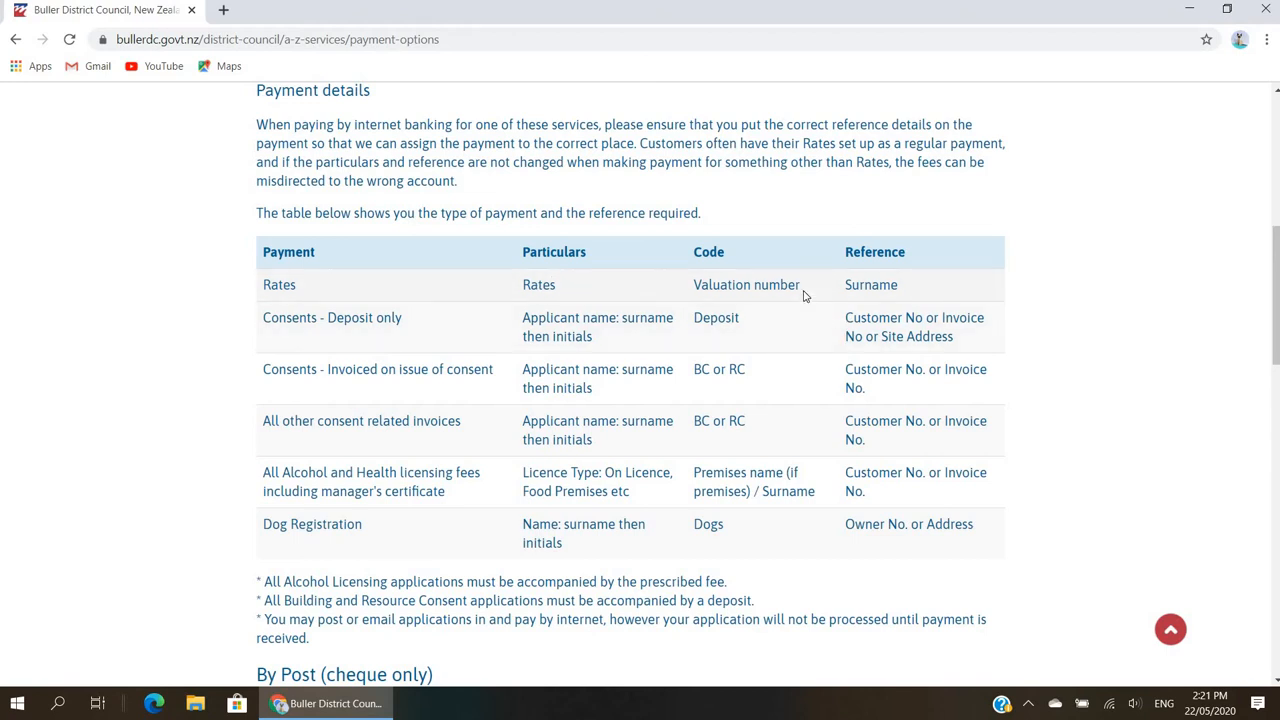
{"action": "mouse_move", "coordinate": [836, 292]}
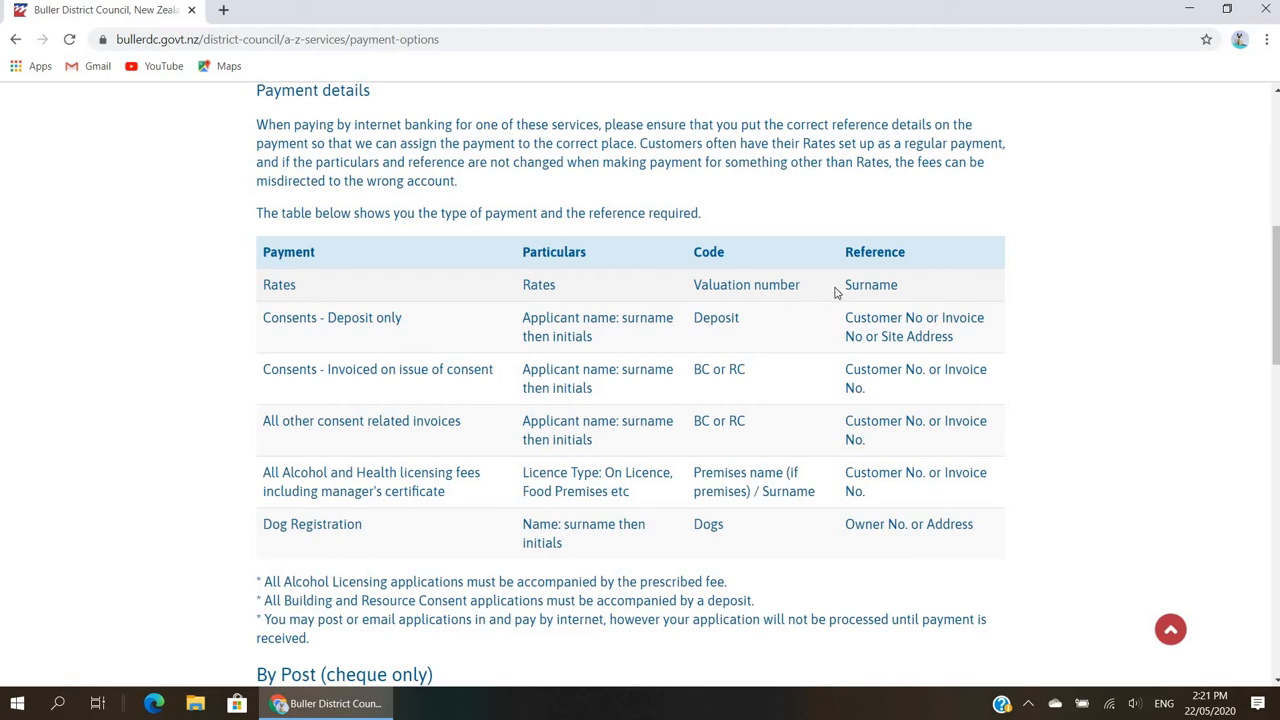
{"action": "mouse_move", "coordinate": [912, 289]}
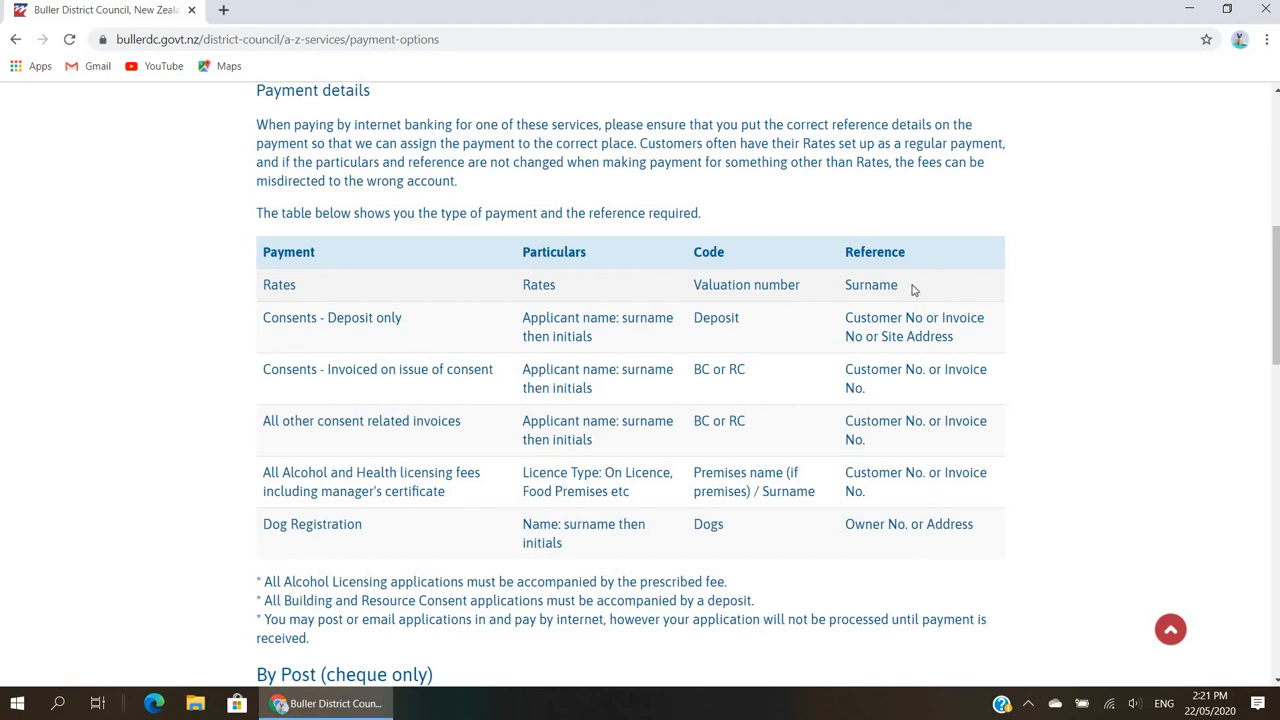
{"action": "mouse_move", "coordinate": [1256, 270]}
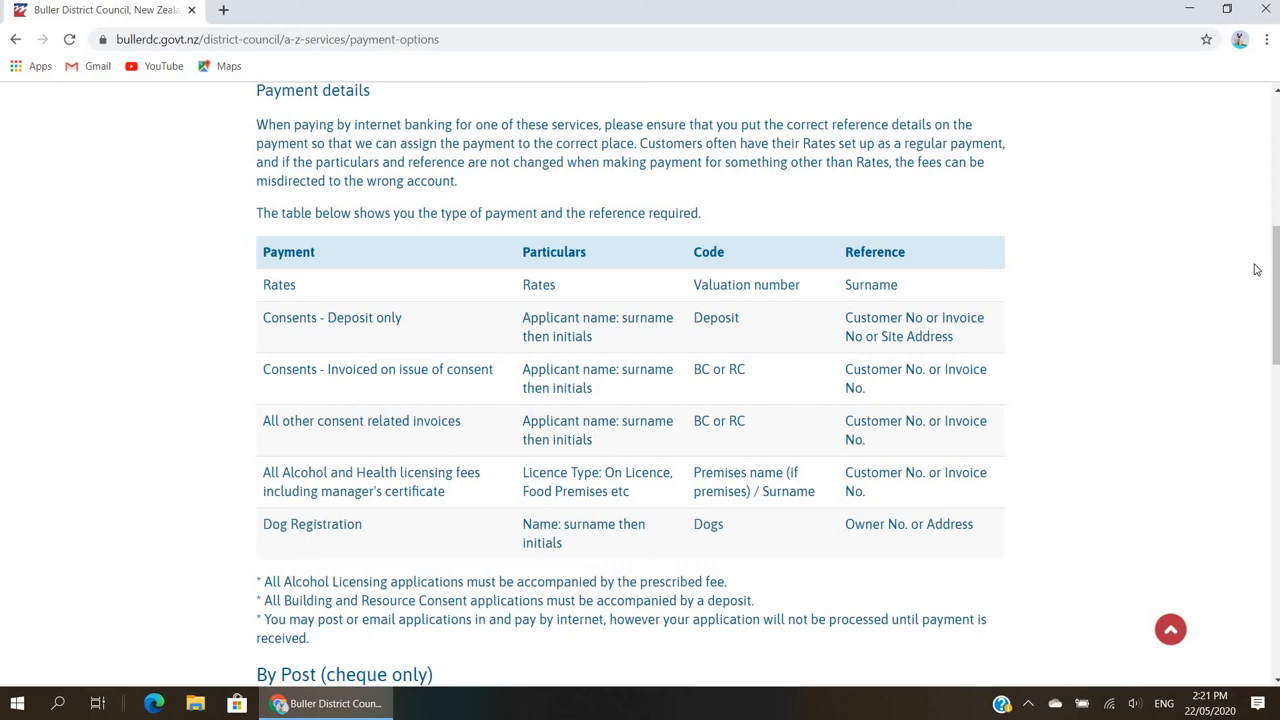
{"action": "mouse_move", "coordinate": [1210, 280]}
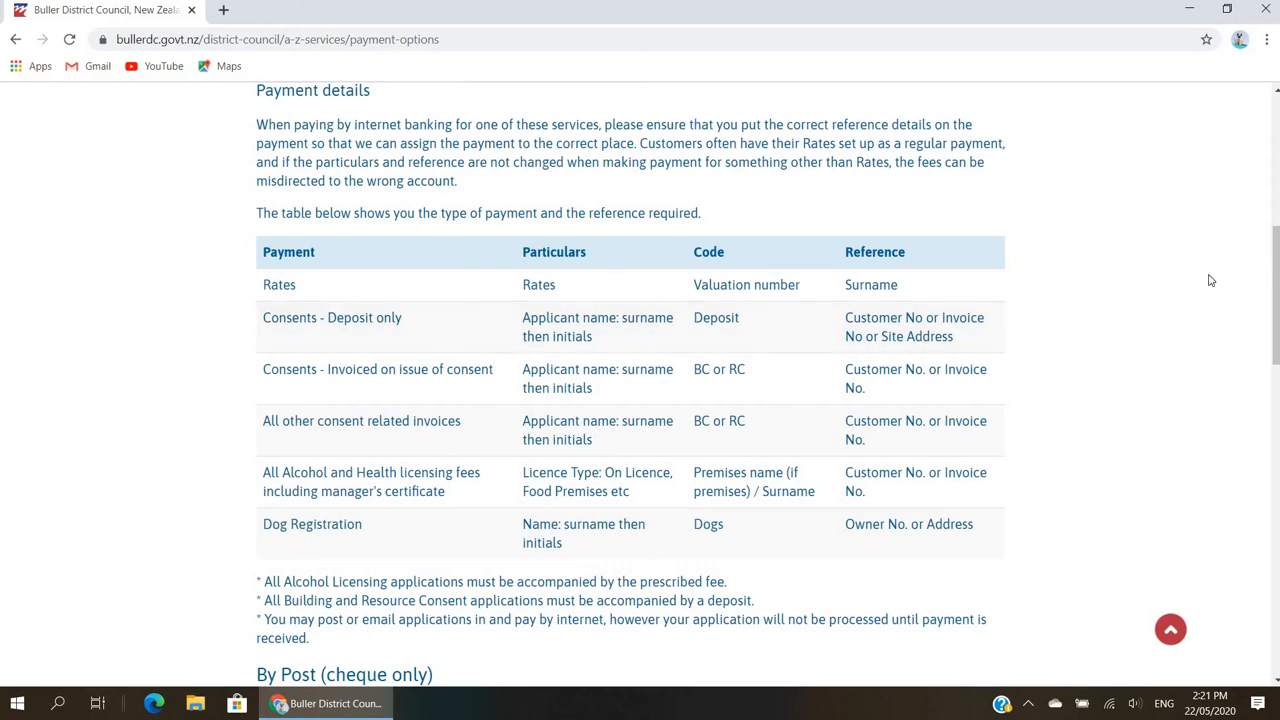
{"action": "mouse_move", "coordinate": [1275, 290]}
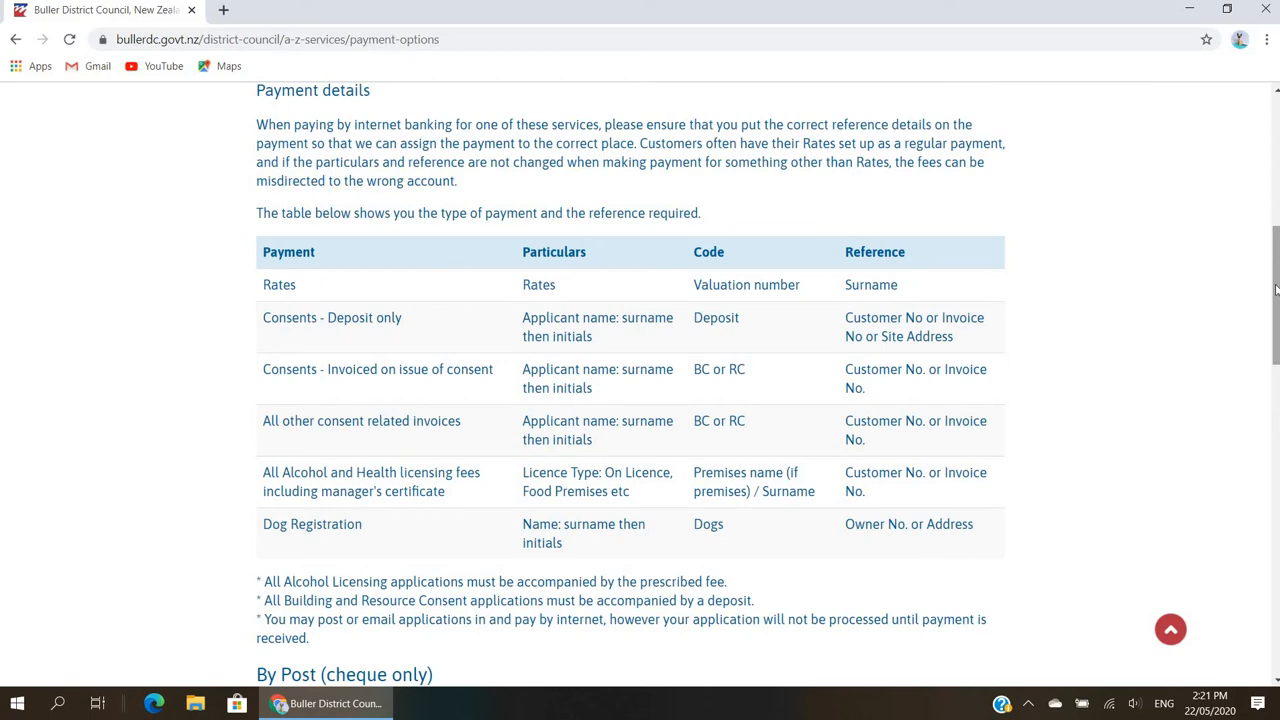
- Scroll to Direct Debit (Rates only) and open the Direct Debit Application Form PDF
{"action": "scroll", "scroll_direction": "down", "scroll_amount": 3}
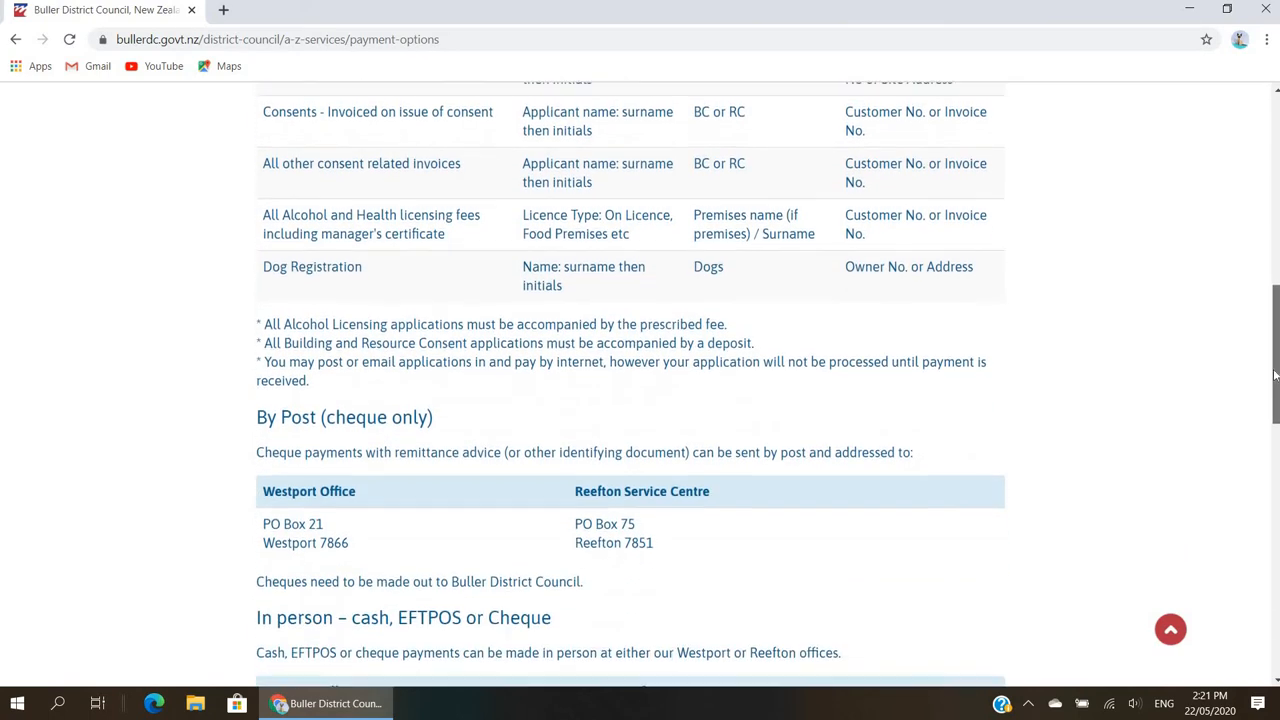
{"action": "scroll", "scroll_direction": "down", "scroll_amount": 3}
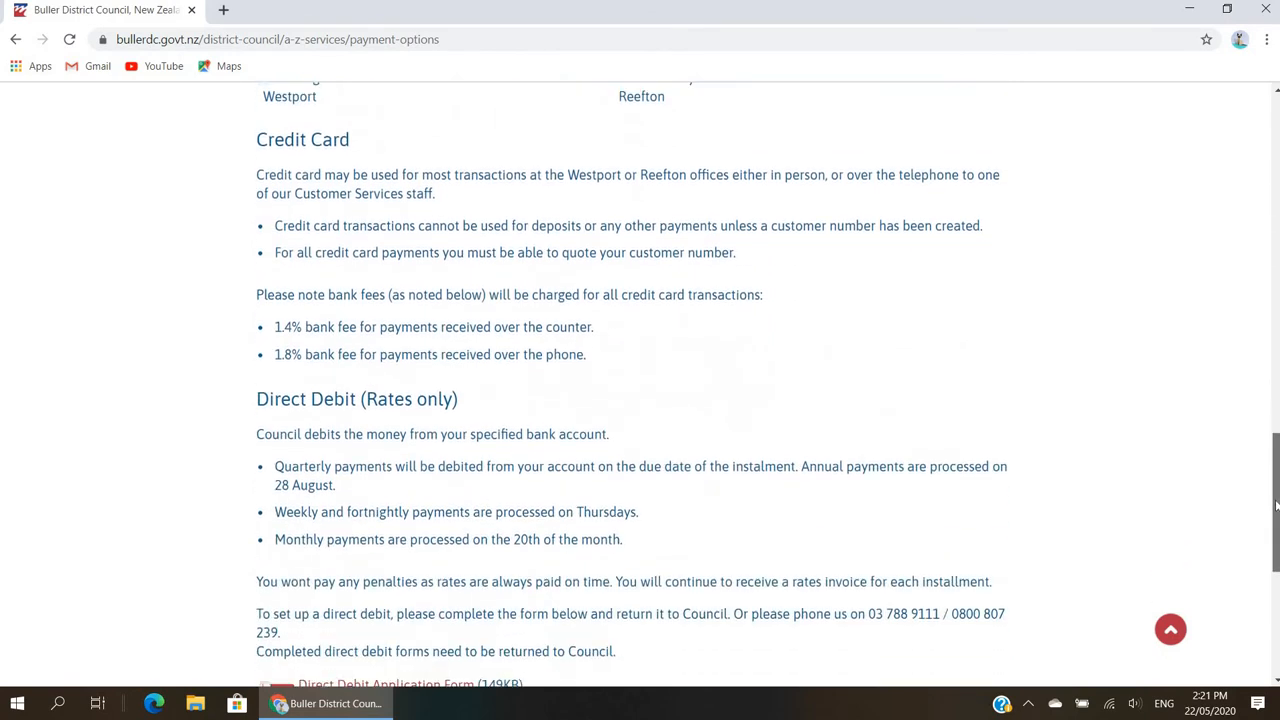
{"action": "scroll", "scroll_direction": "down", "scroll_amount": 3}
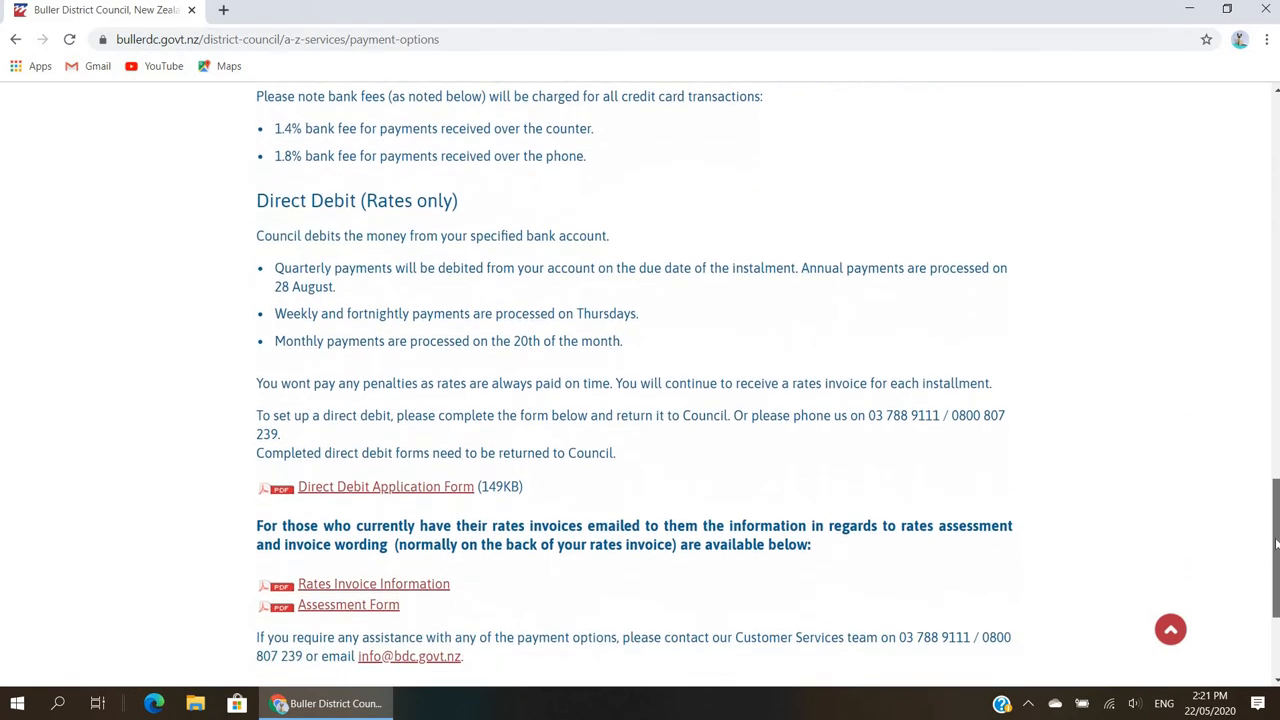
{"action": "scroll", "scroll_direction": "down", "scroll_amount": 3}
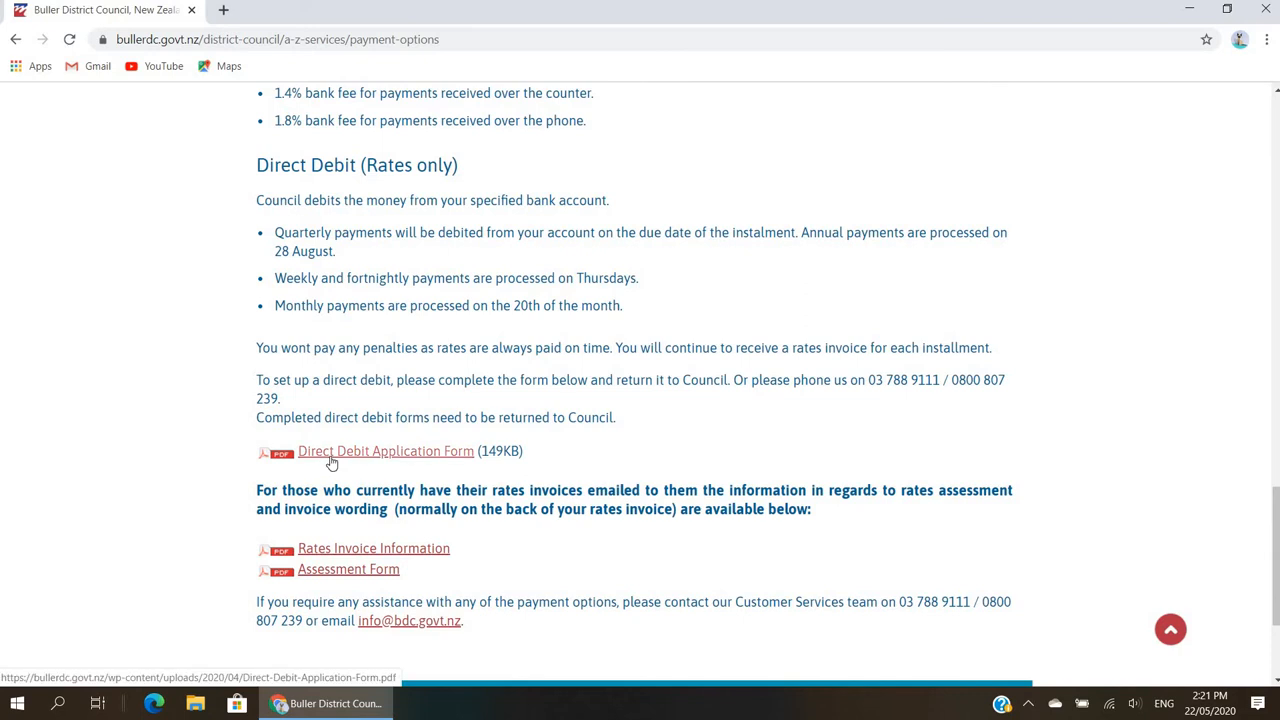
{"action": "left_click", "coordinate": [385, 451]}
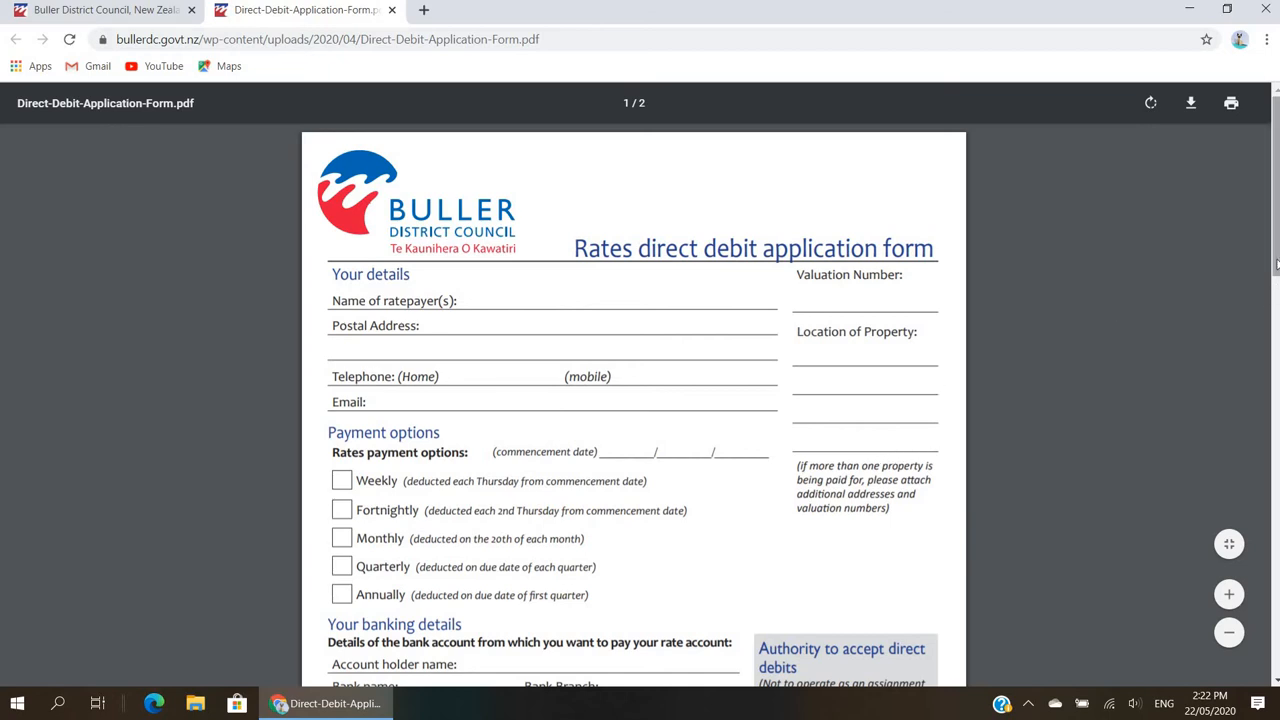
- Skim the direct debit form's payment and banking details, then switch back to the council tab
{"action": "scroll", "scroll_direction": "down", "scroll_amount": 3}
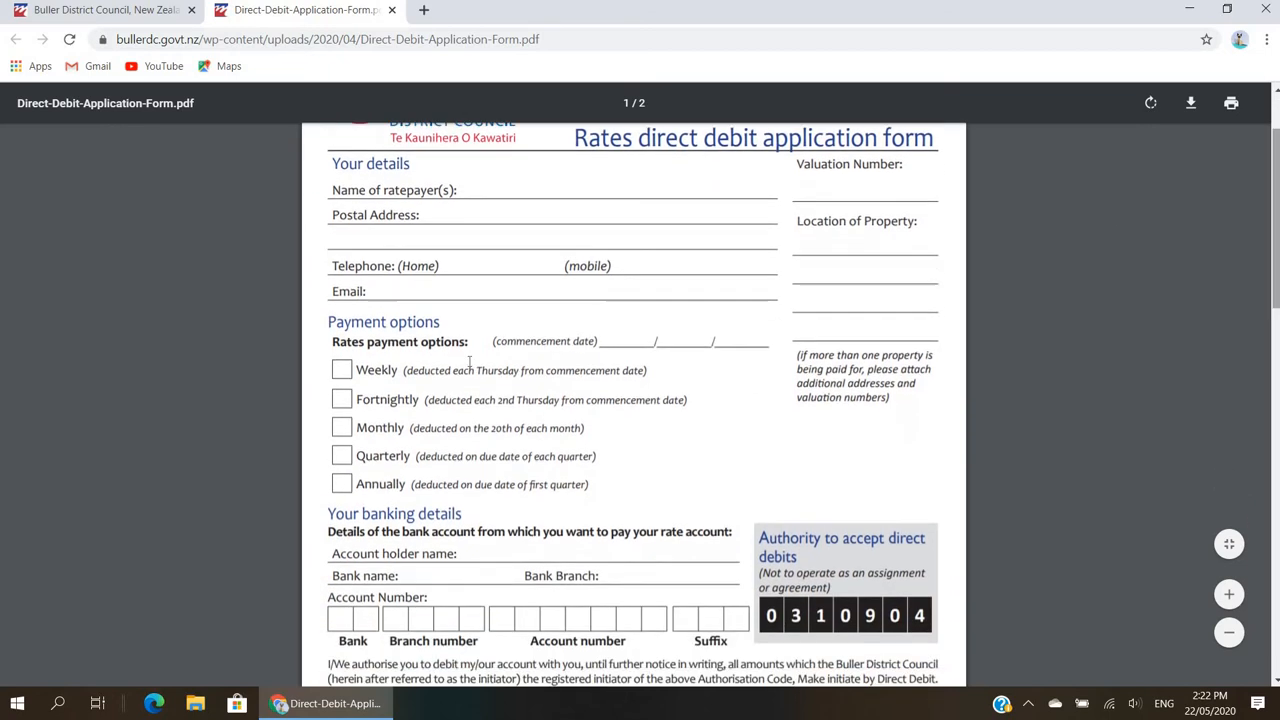
{"action": "mouse_move", "coordinate": [475, 386]}
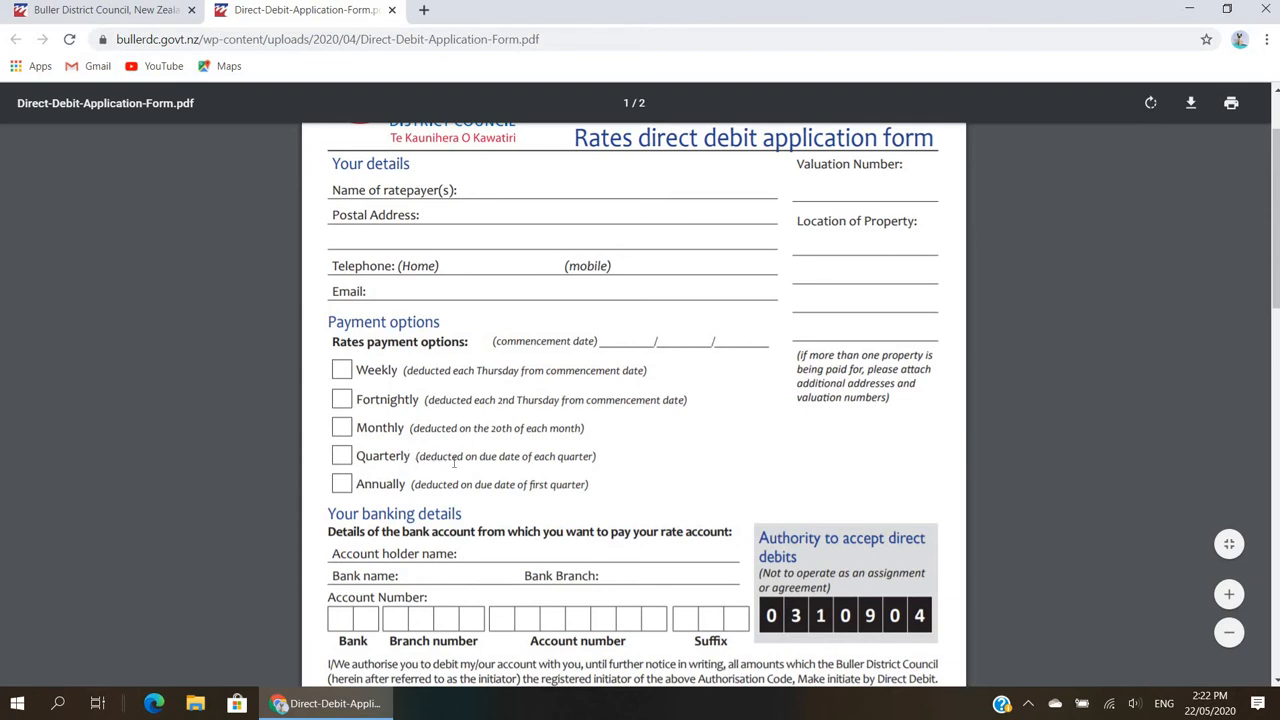
{"action": "scroll", "scroll_direction": "up", "scroll_amount": 3}
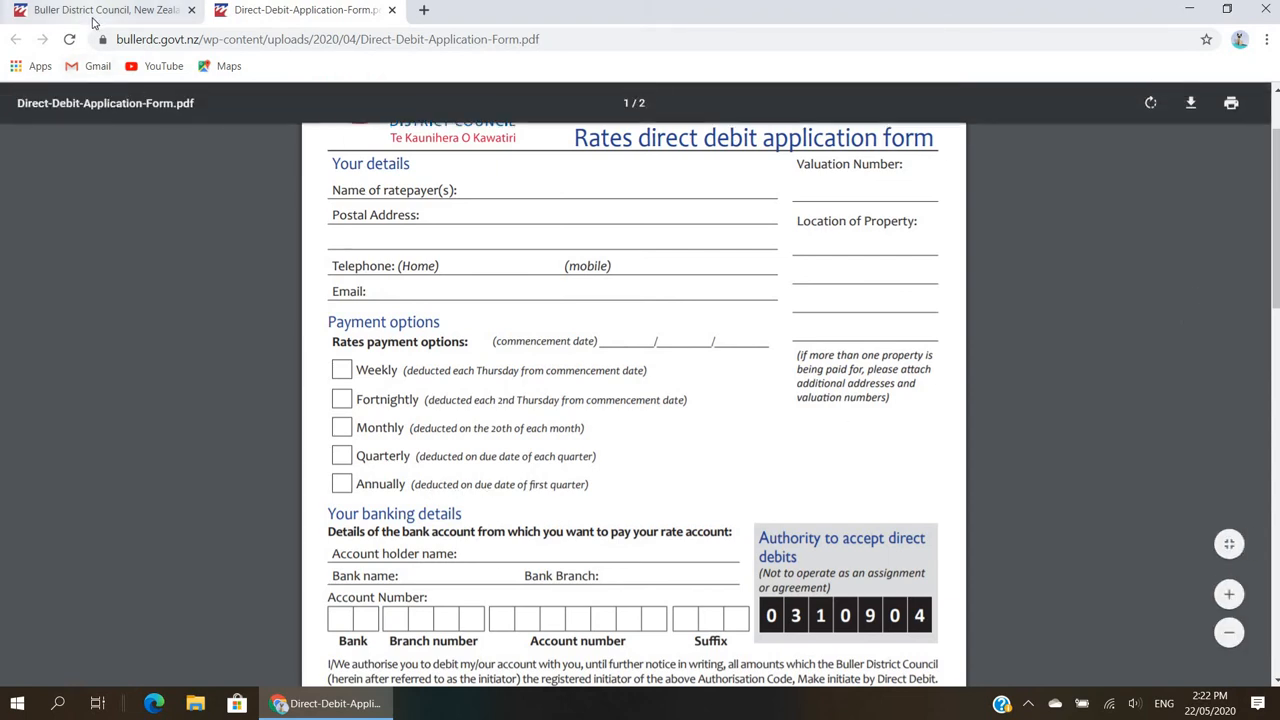
{"action": "left_click", "coordinate": [100, 9]}
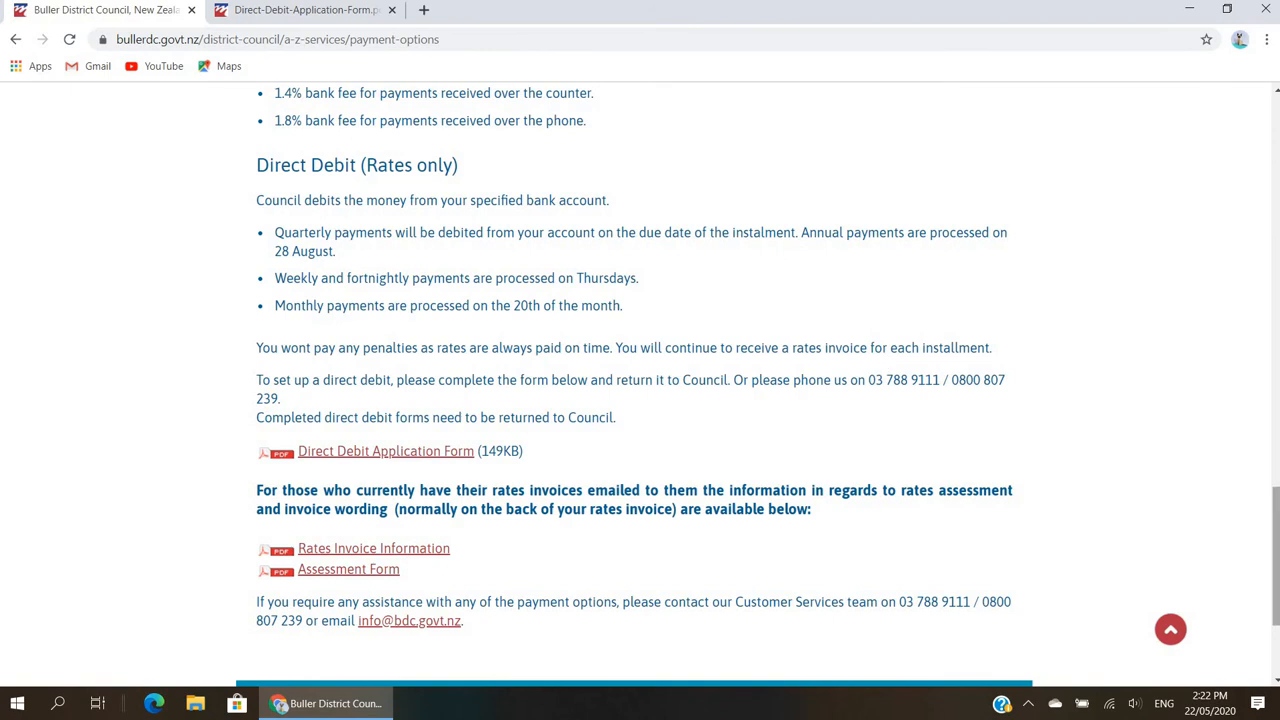
- Scroll up and go back from Payment options to the Rates page
{"action": "scroll", "scroll_direction": "up", "scroll_amount": 3}
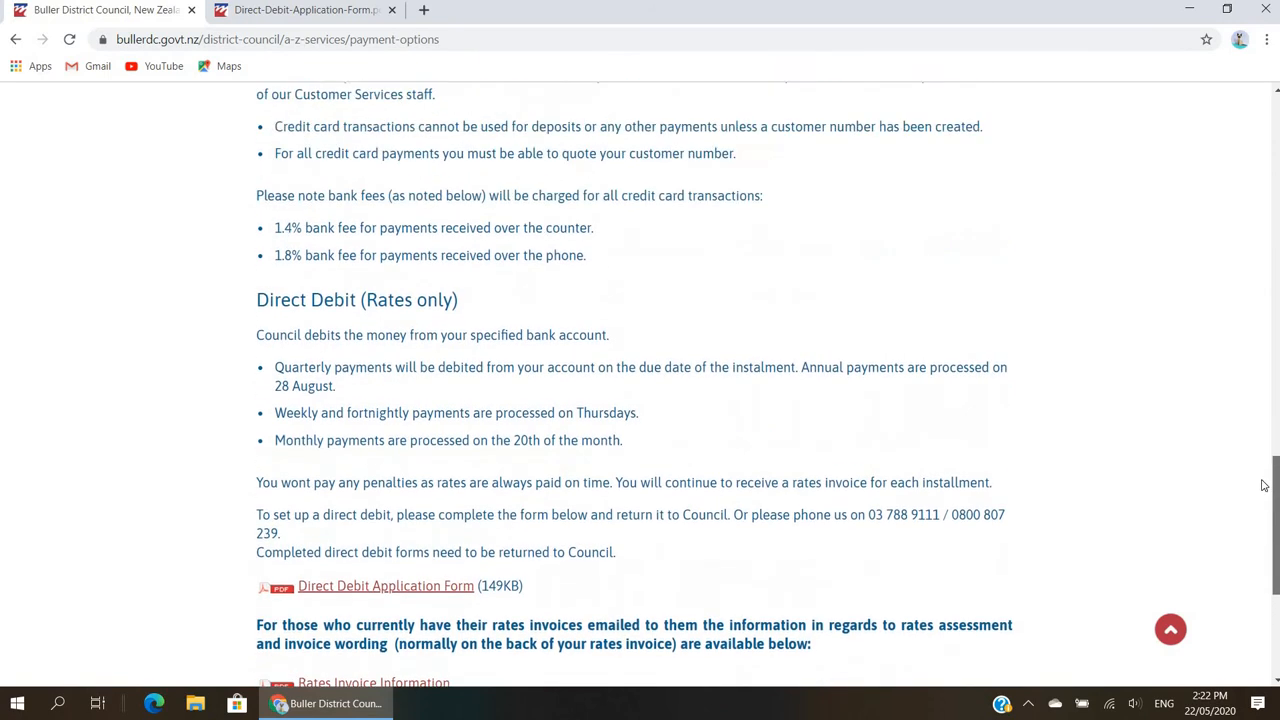
{"action": "scroll", "scroll_direction": "up", "scroll_amount": 3}
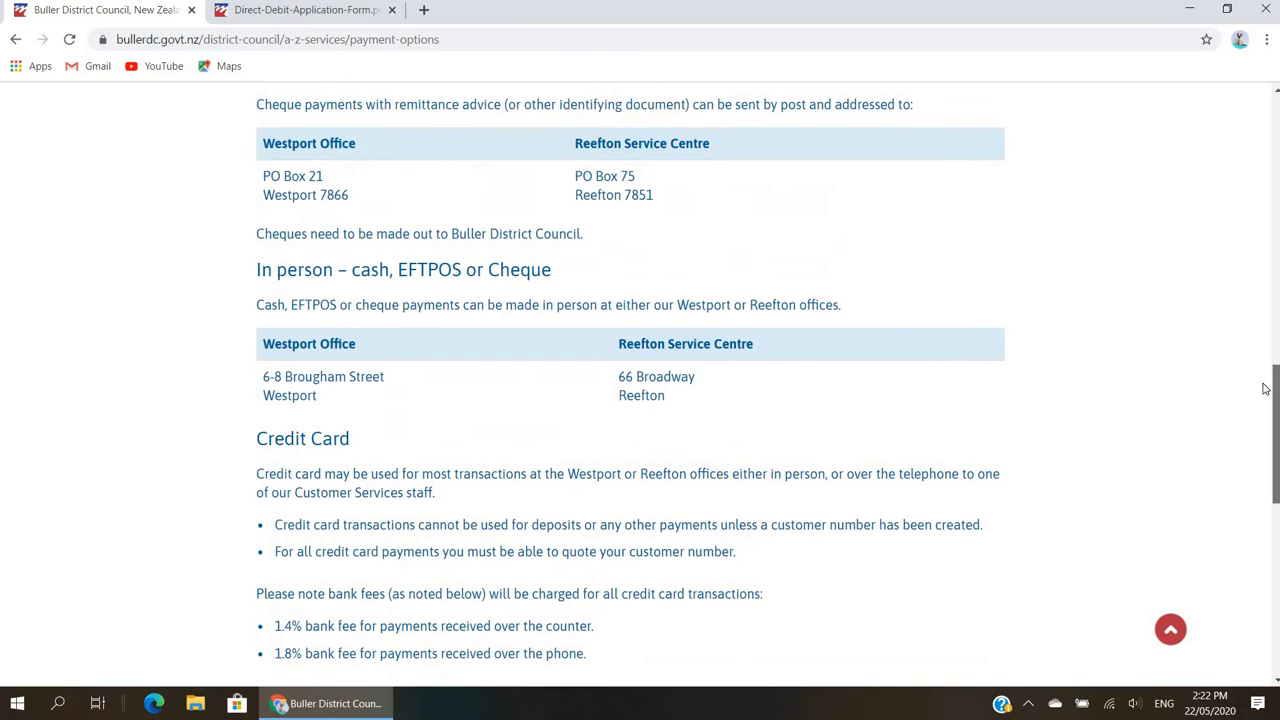
{"action": "scroll", "scroll_direction": "up", "scroll_amount": 3}
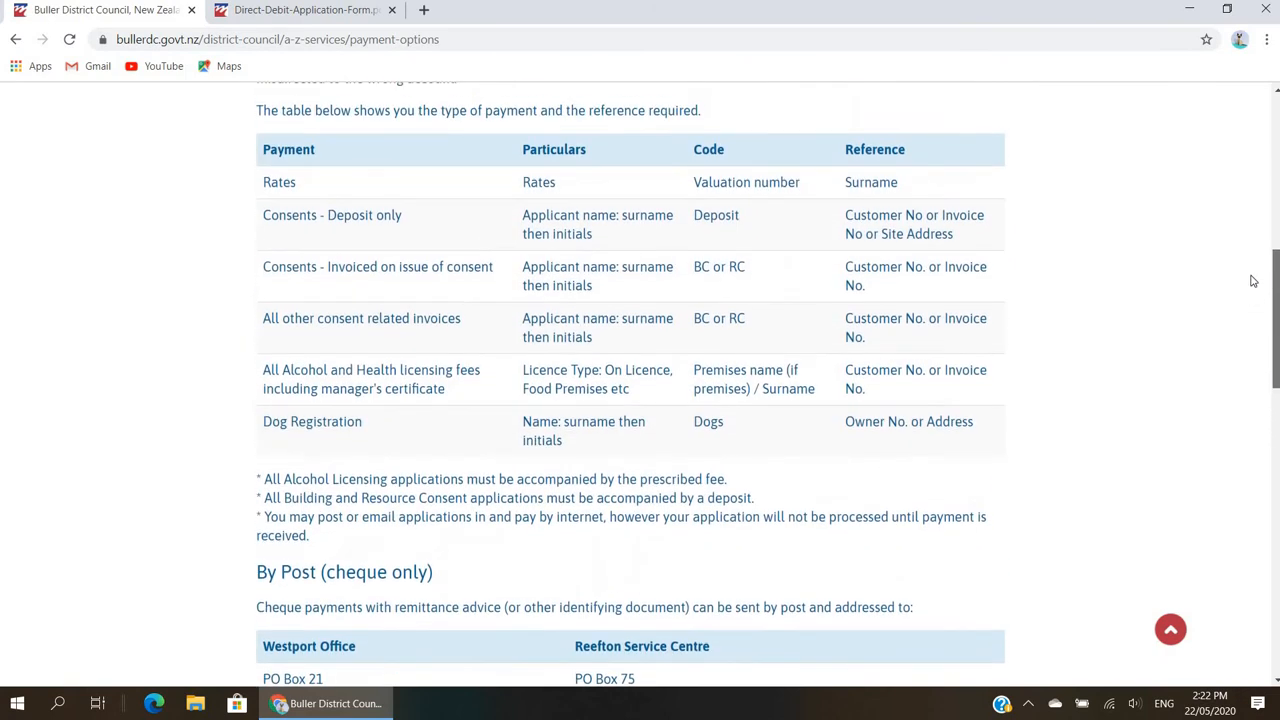
{"action": "scroll", "scroll_direction": "up", "scroll_amount": 3}
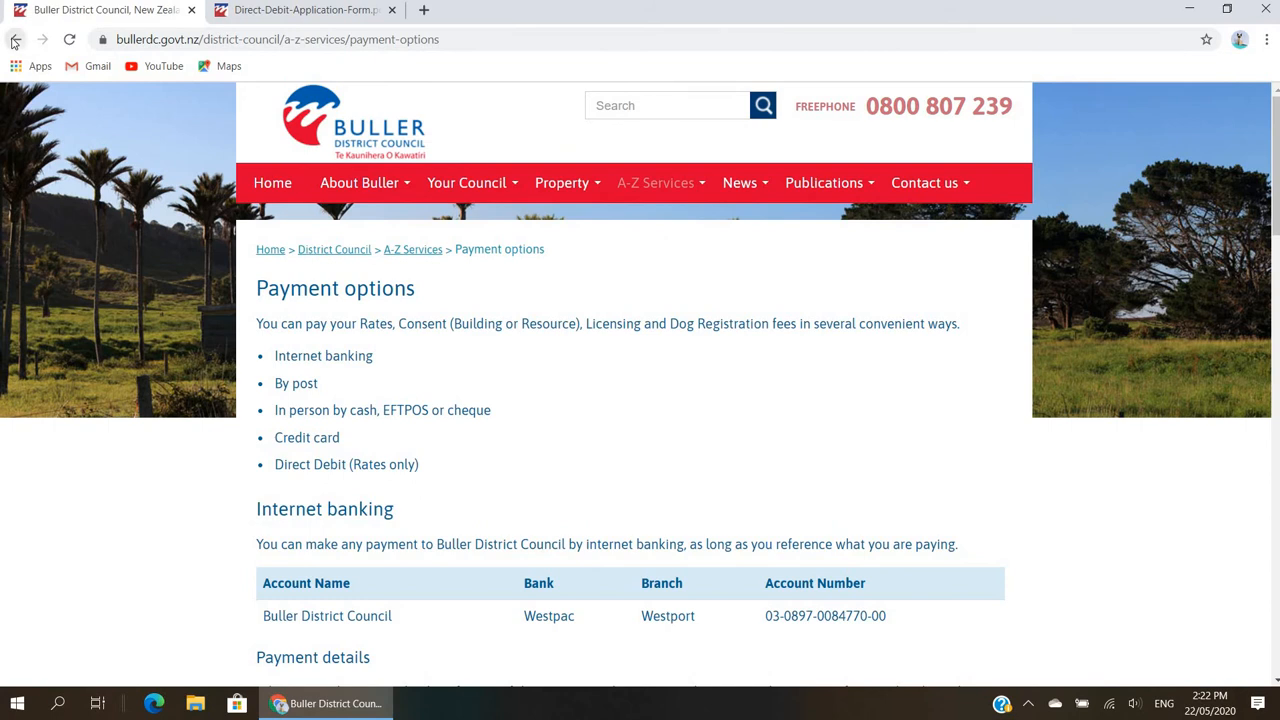
{"action": "left_click", "coordinate": [15, 39]}
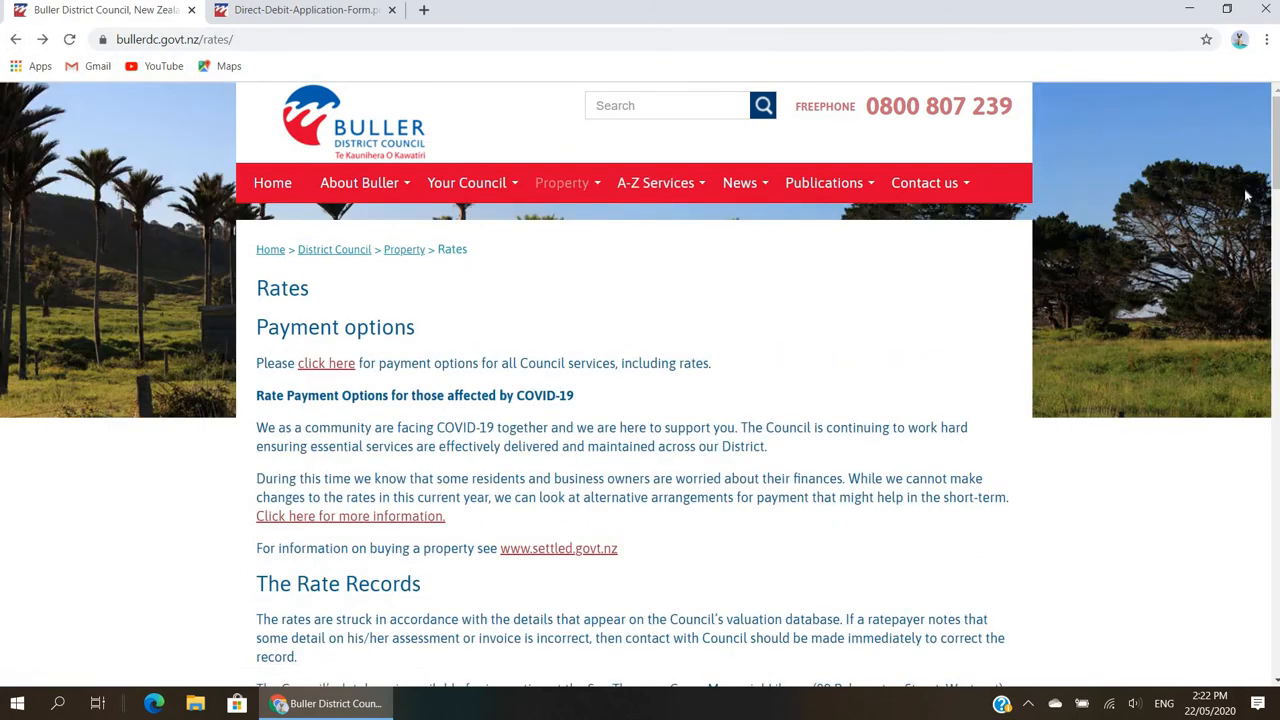
- Scroll to Rates Query and follow the online rating database link
{"action": "scroll", "scroll_direction": "down", "scroll_amount": 3}
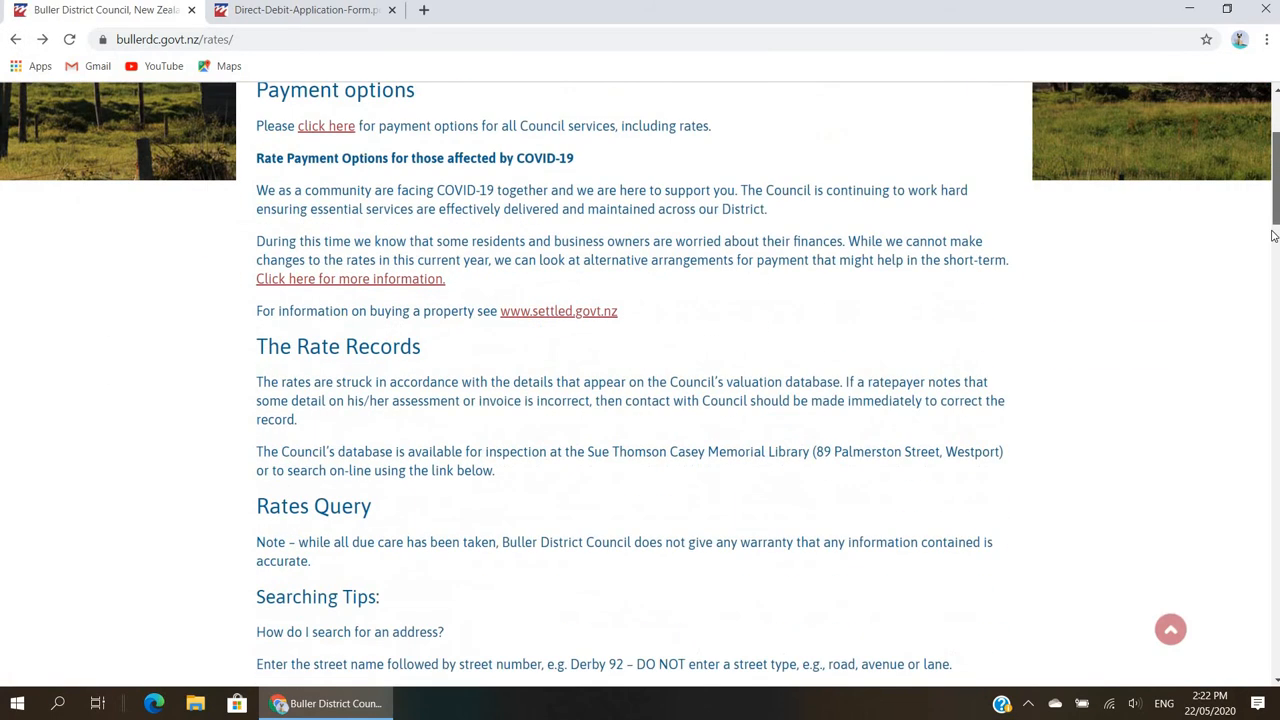
{"action": "scroll", "scroll_direction": "down", "scroll_amount": 3}
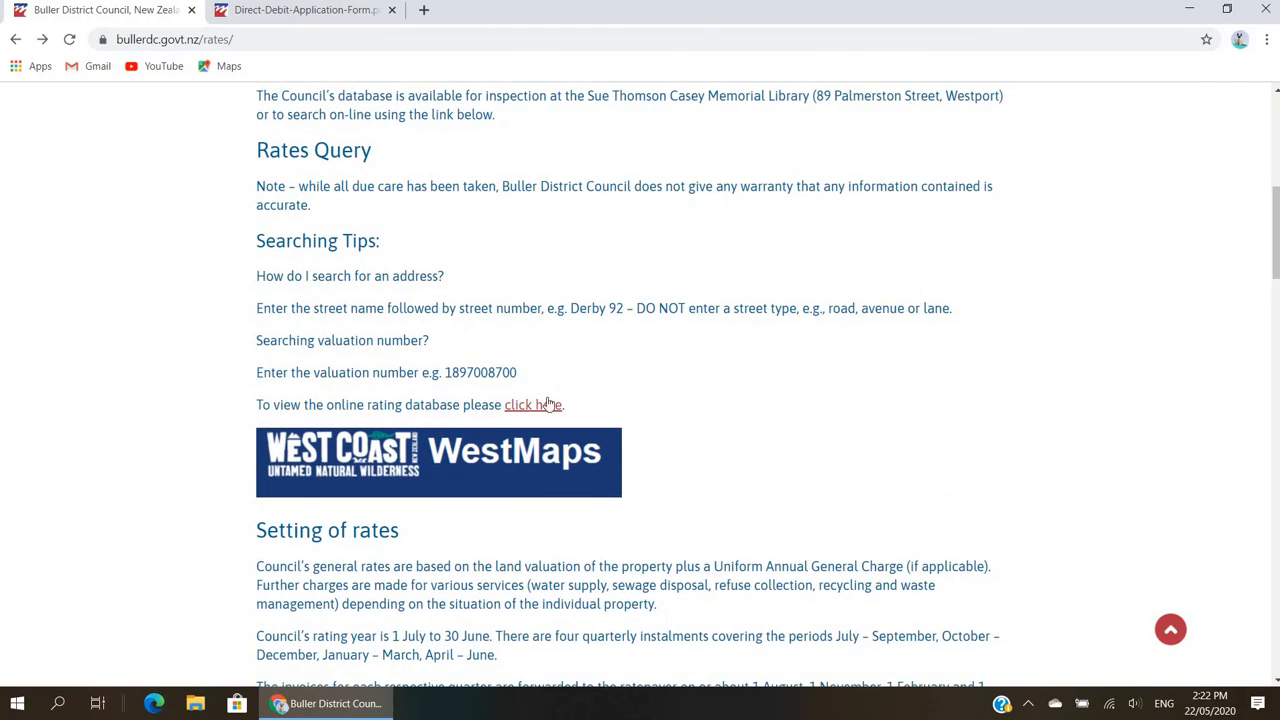
{"action": "left_click", "coordinate": [533, 404]}
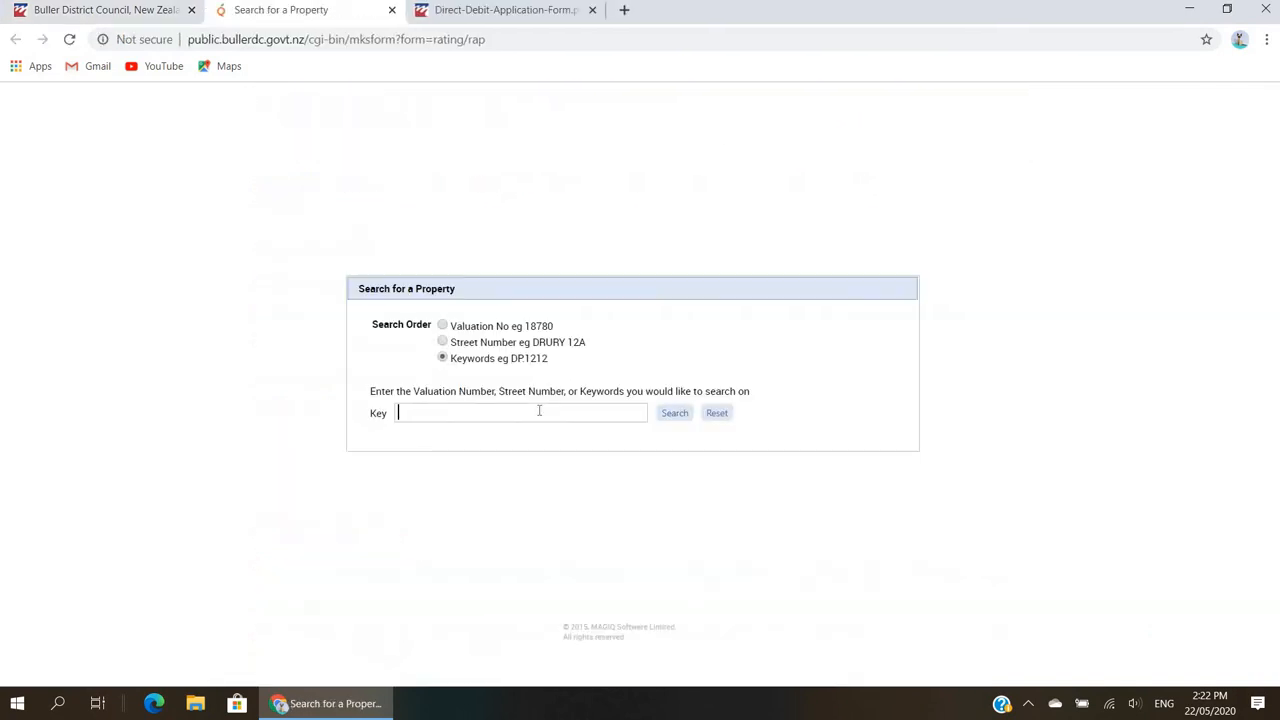
{"action": "left_click", "coordinate": [520, 412]}
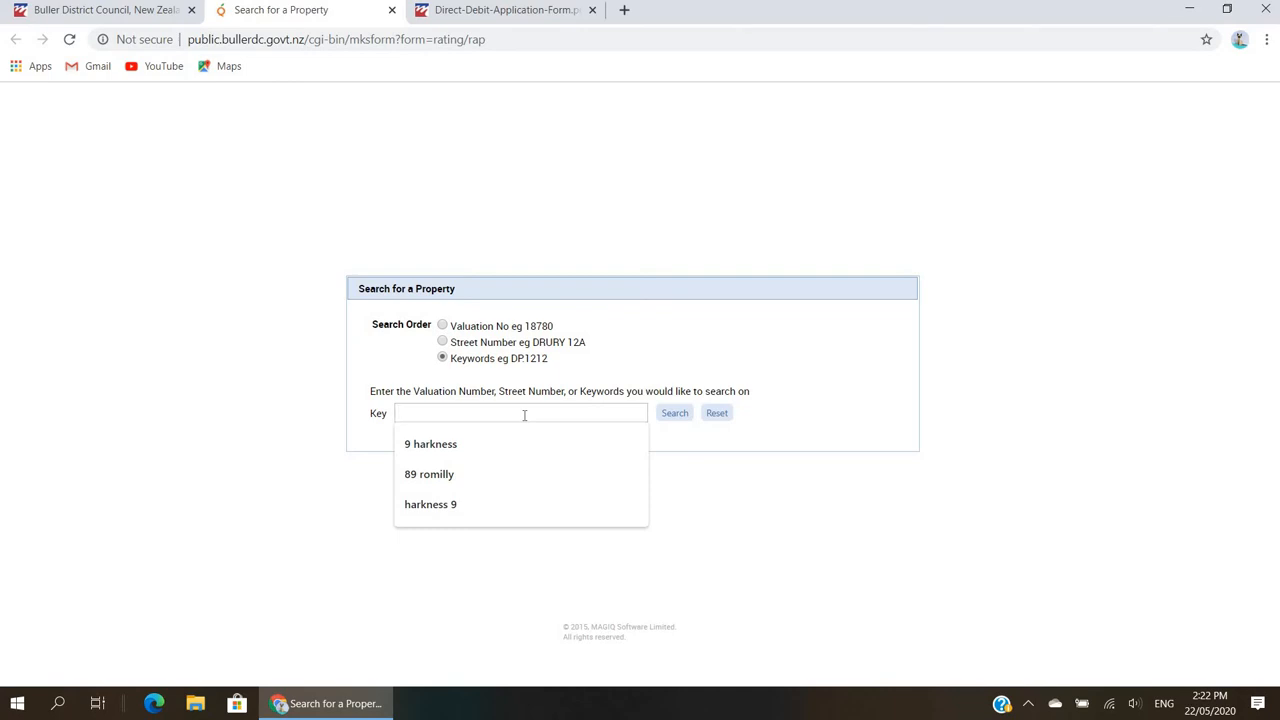
{"action": "type", "text": "HARK"}
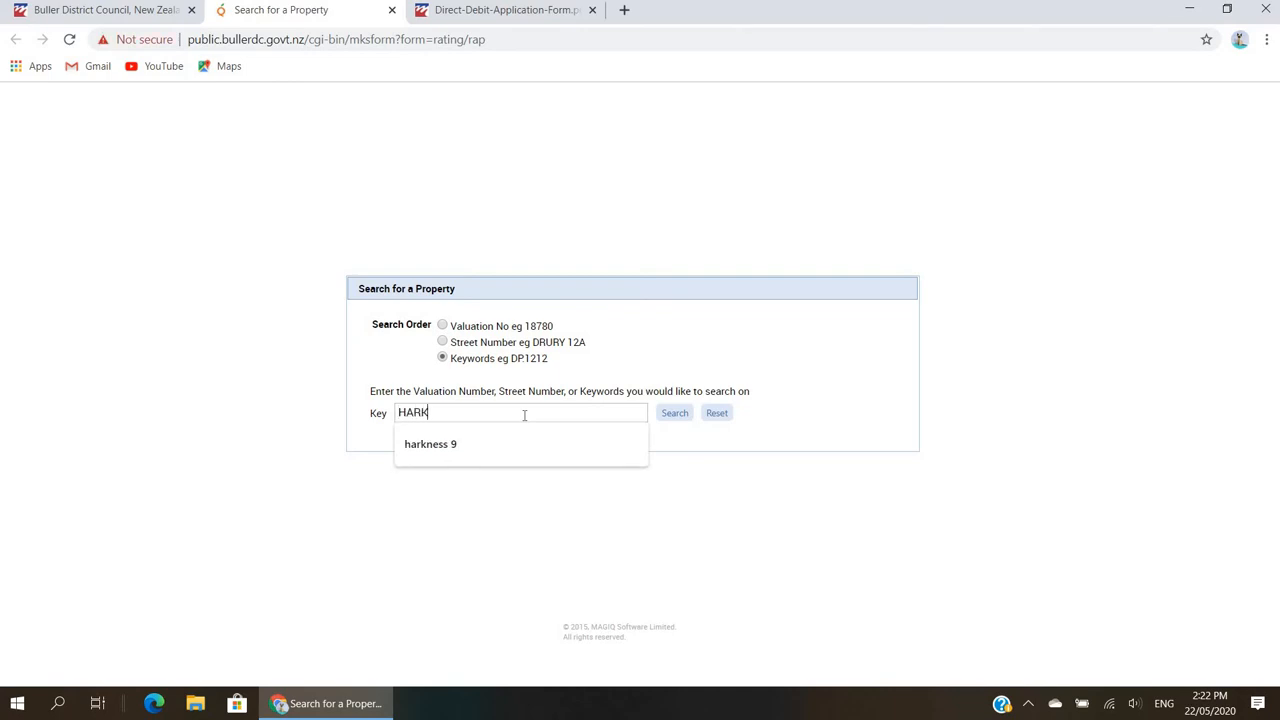
{"action": "type", "text": "NESS"}
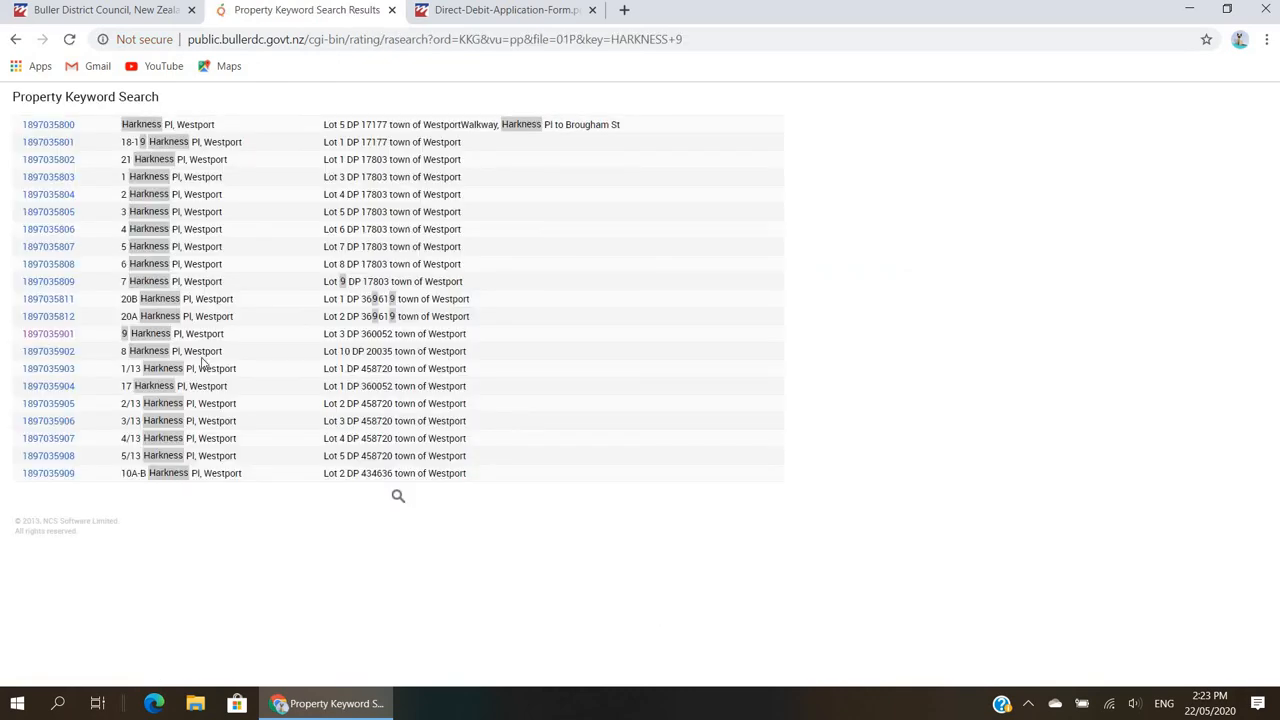
{"action": "left_click", "coordinate": [48, 333]}
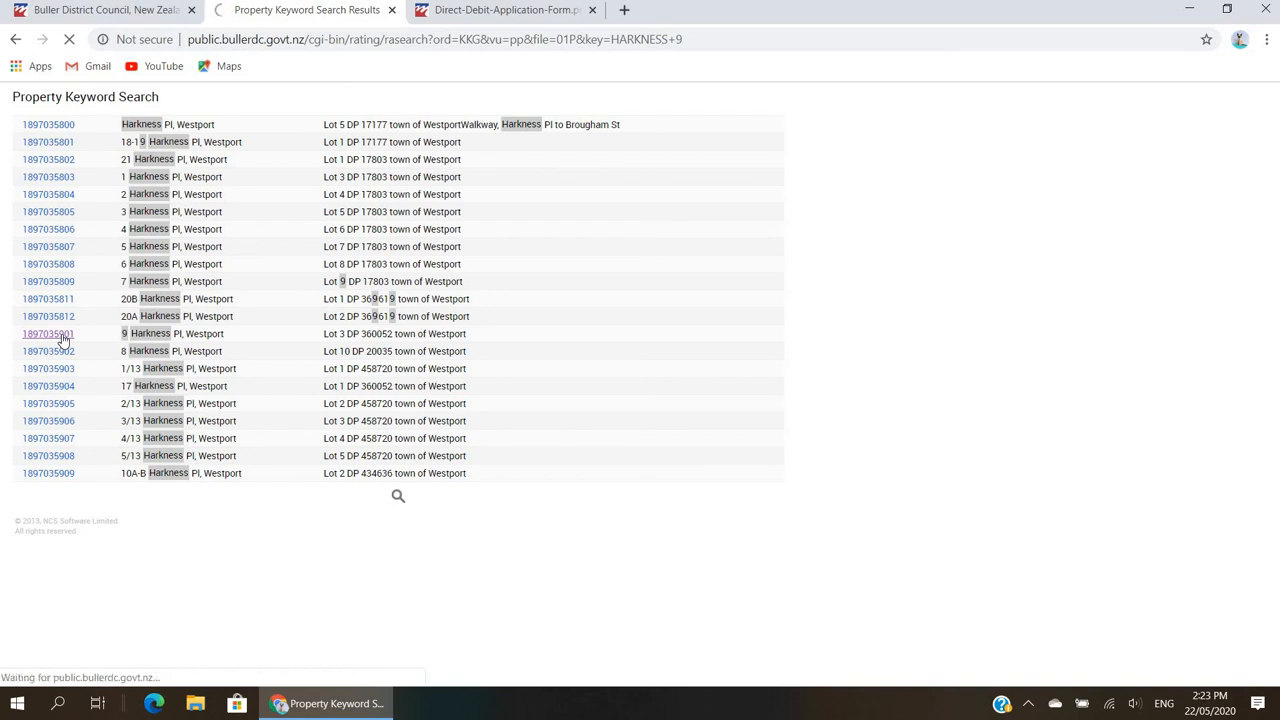
{"action": "left_click", "coordinate": [48, 333]}
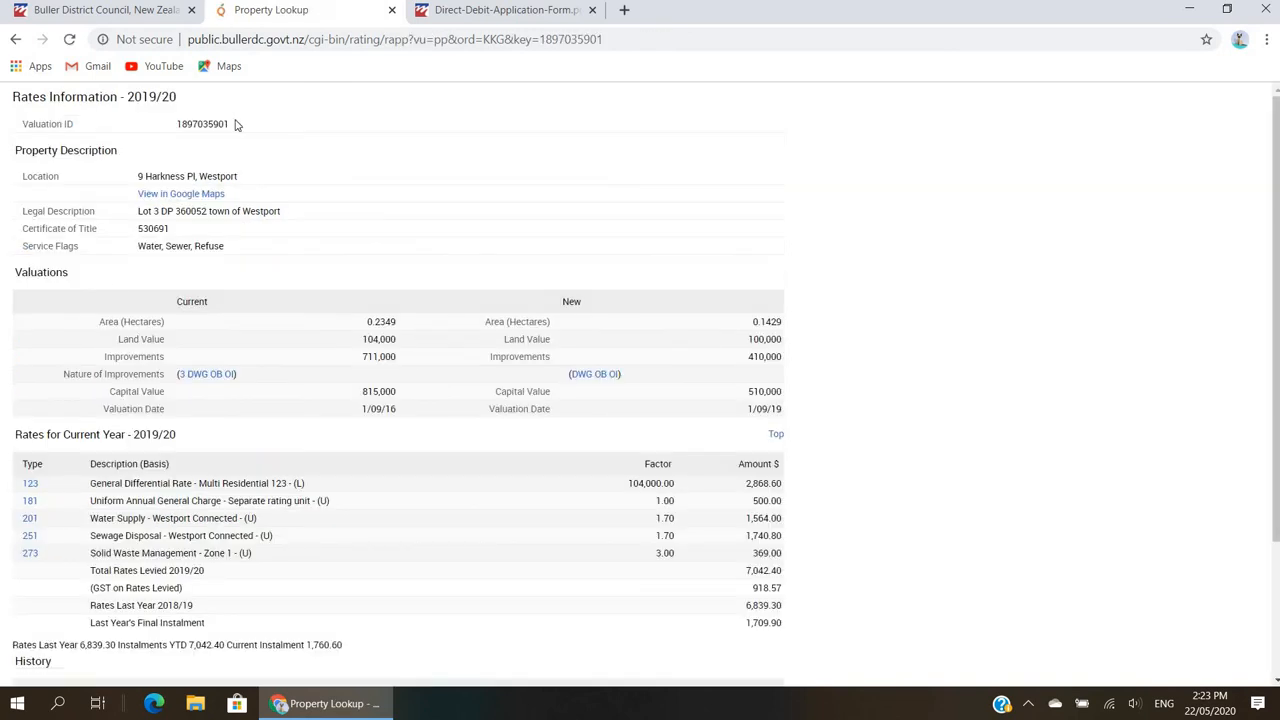
{"action": "double_click", "coordinate": [201, 123]}
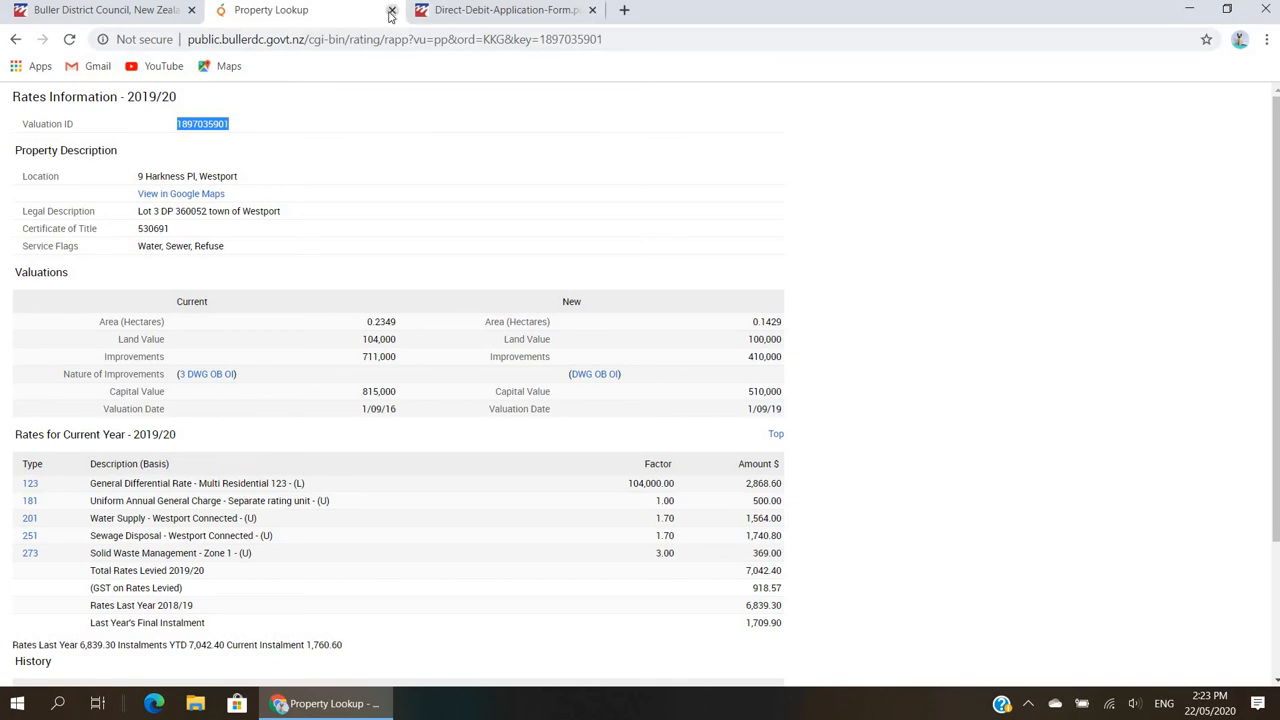
- Close the Property Lookup tab and scroll back to the top of the Rates page
{"action": "left_click", "coordinate": [391, 9]}
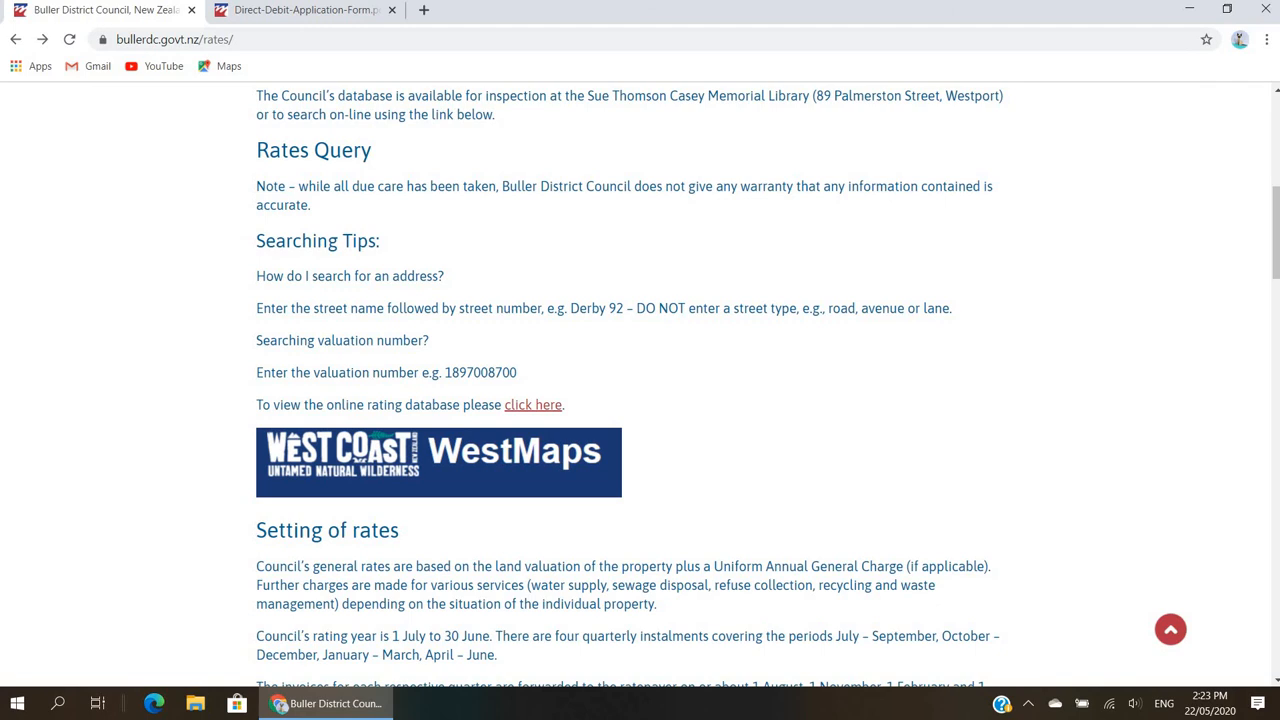
{"action": "scroll", "scroll_direction": "up", "scroll_amount": 3}
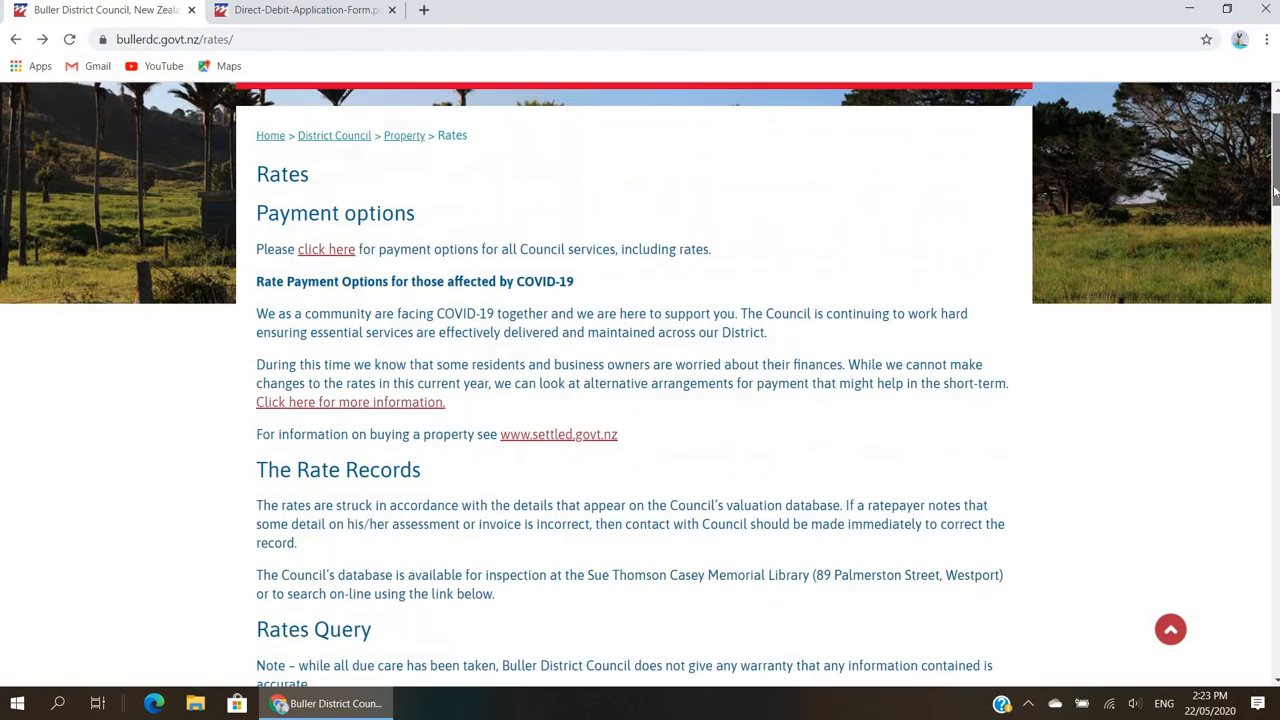
{"action": "scroll", "scroll_direction": "up", "scroll_amount": 3}
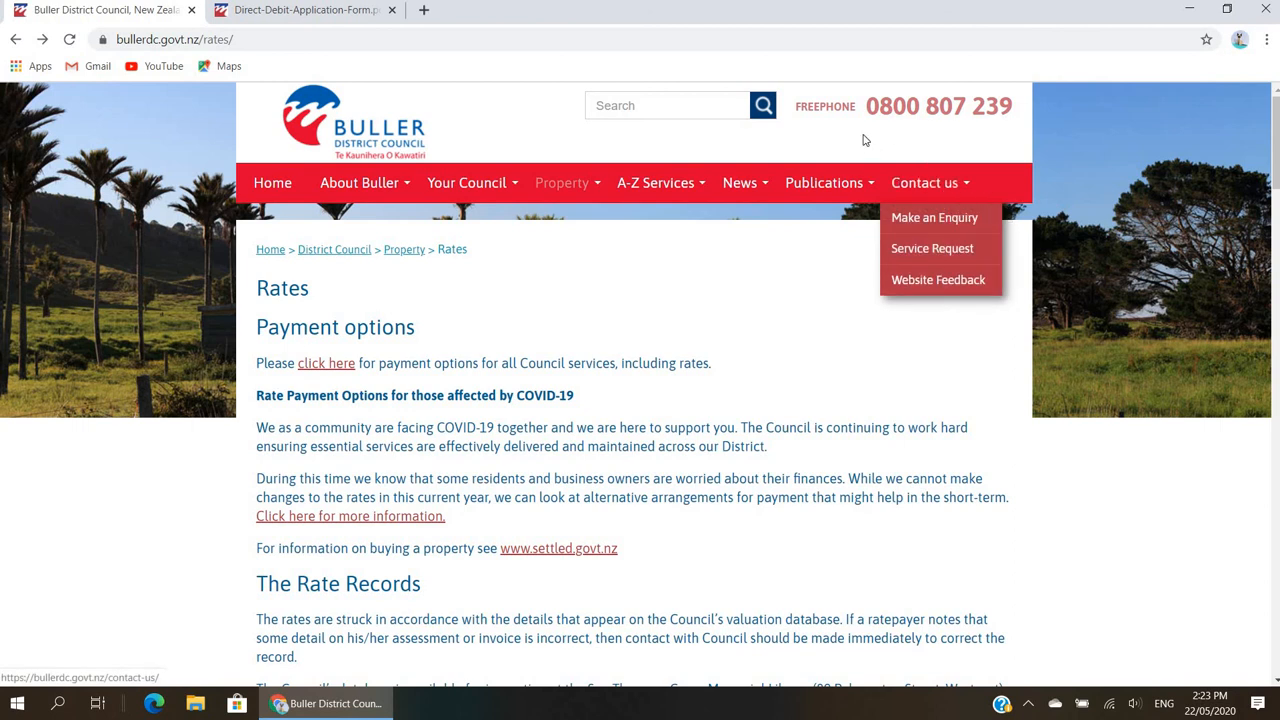
{"action": "mouse_move", "coordinate": [918, 130]}
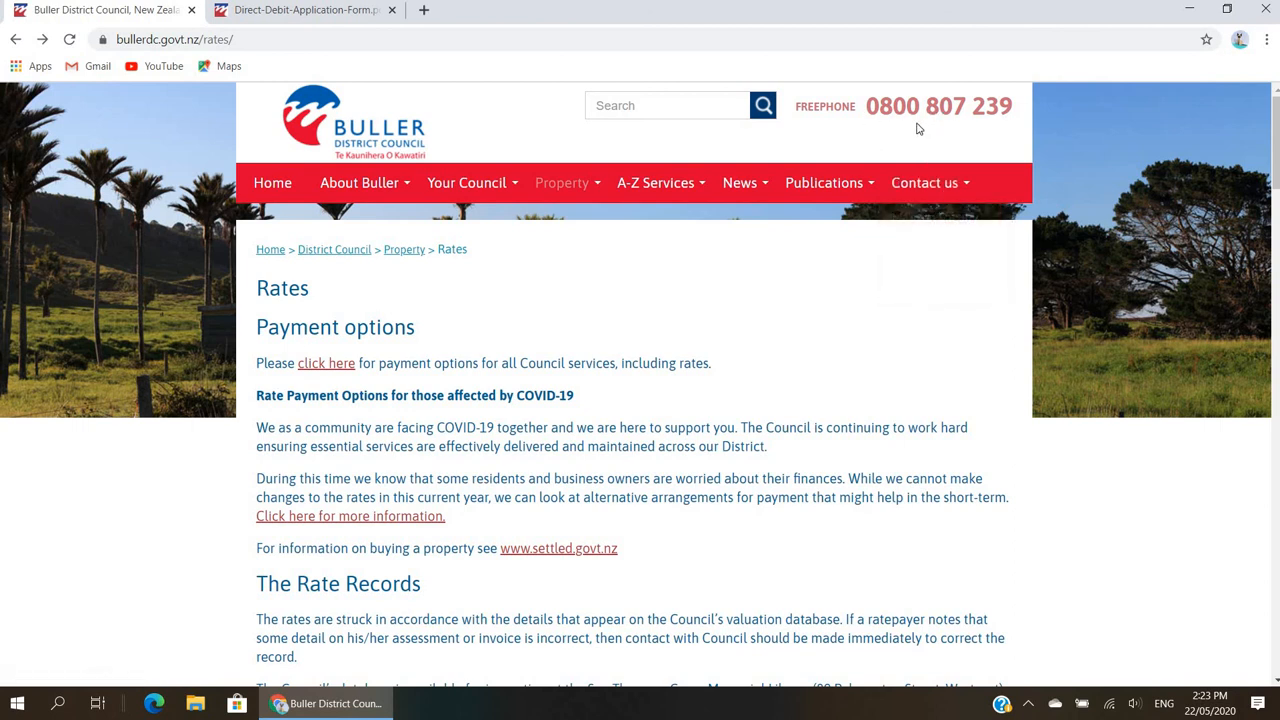
{"action": "mouse_move", "coordinate": [956, 129]}
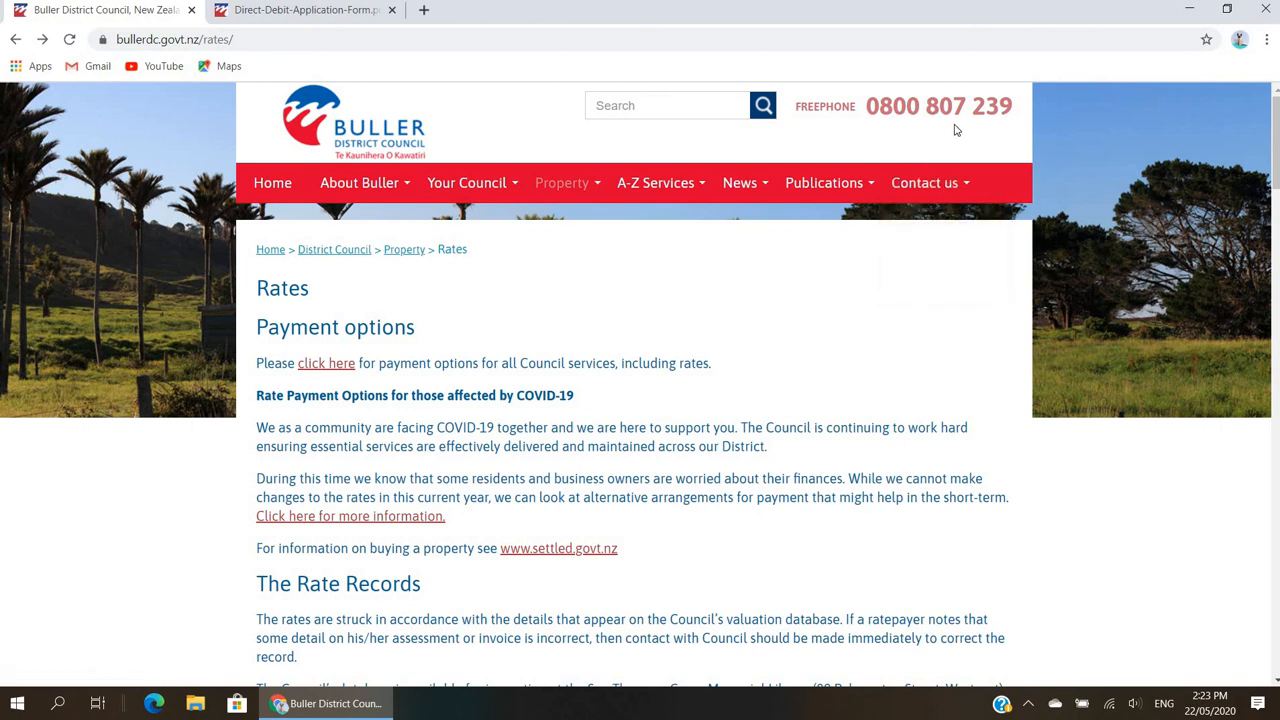